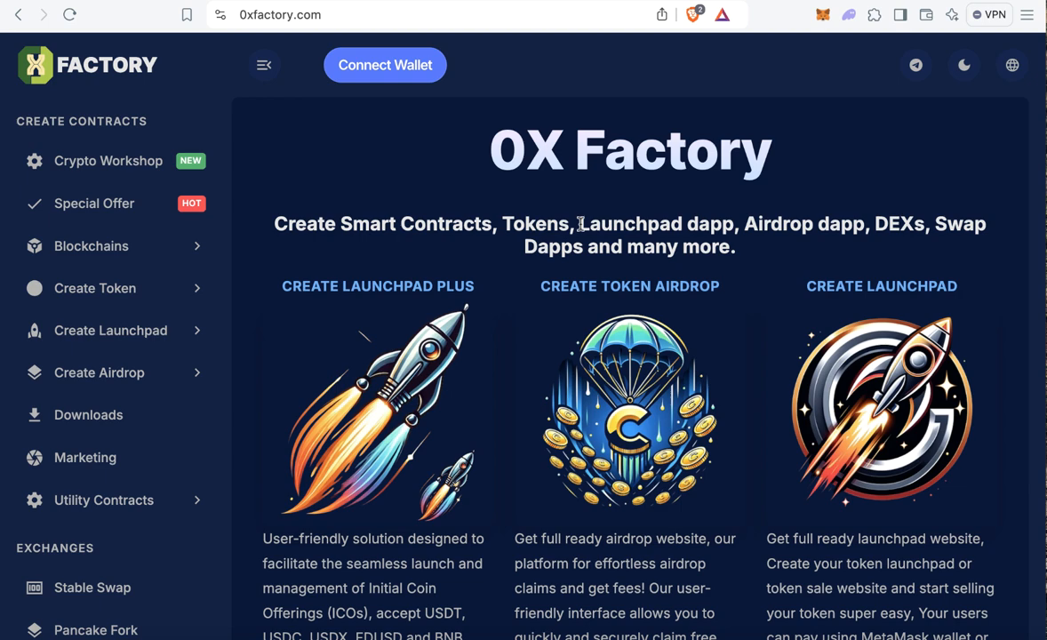
Go to Core Network under Blockchains and browse its token, launchpad and airdrop options.
{"action": "left_click", "coordinate": [91, 246]}
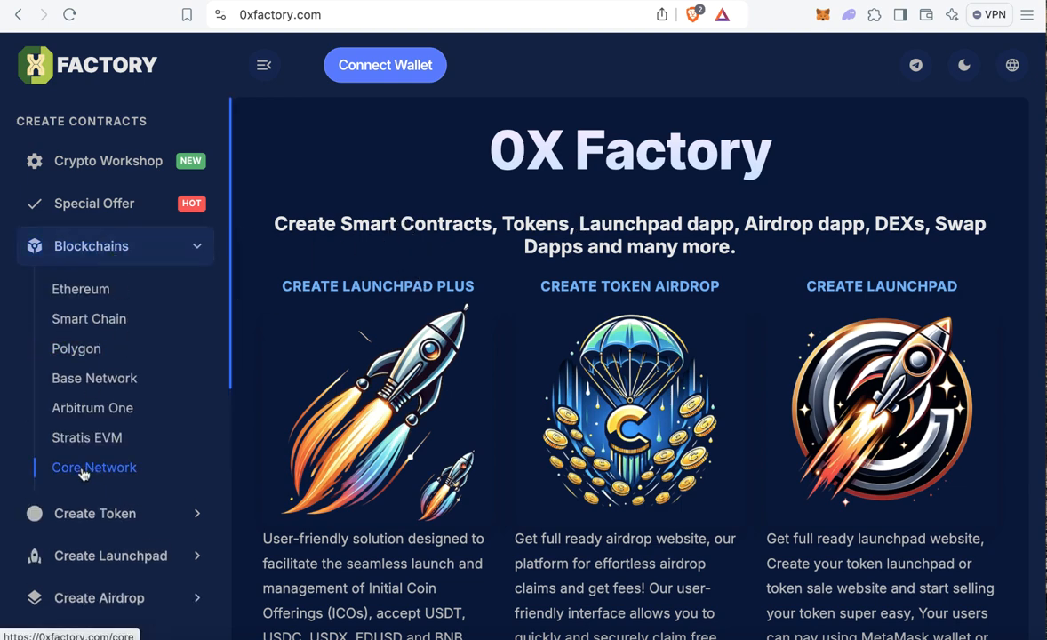
{"action": "left_click", "coordinate": [95, 466]}
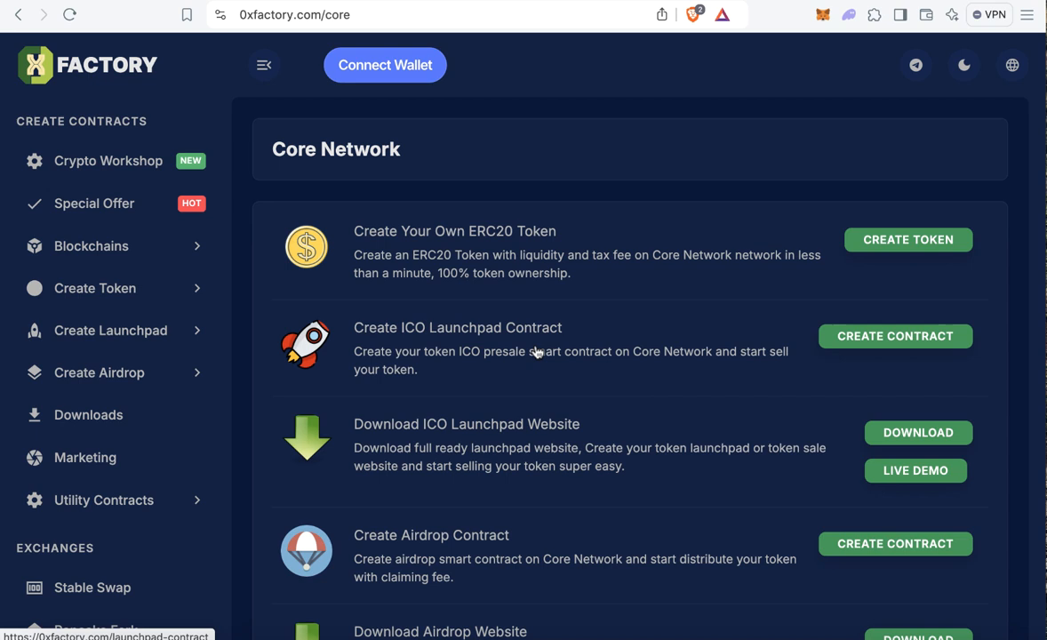
{"action": "scroll", "scroll_direction": "down", "scroll_amount": 3}
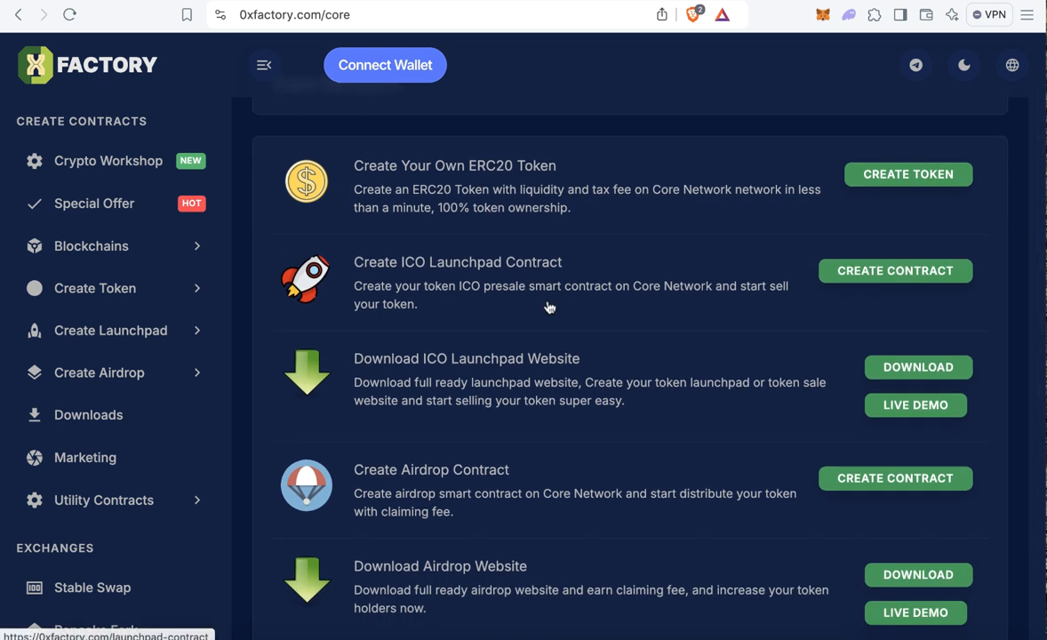
{"action": "scroll", "scroll_direction": "up", "scroll_amount": 3}
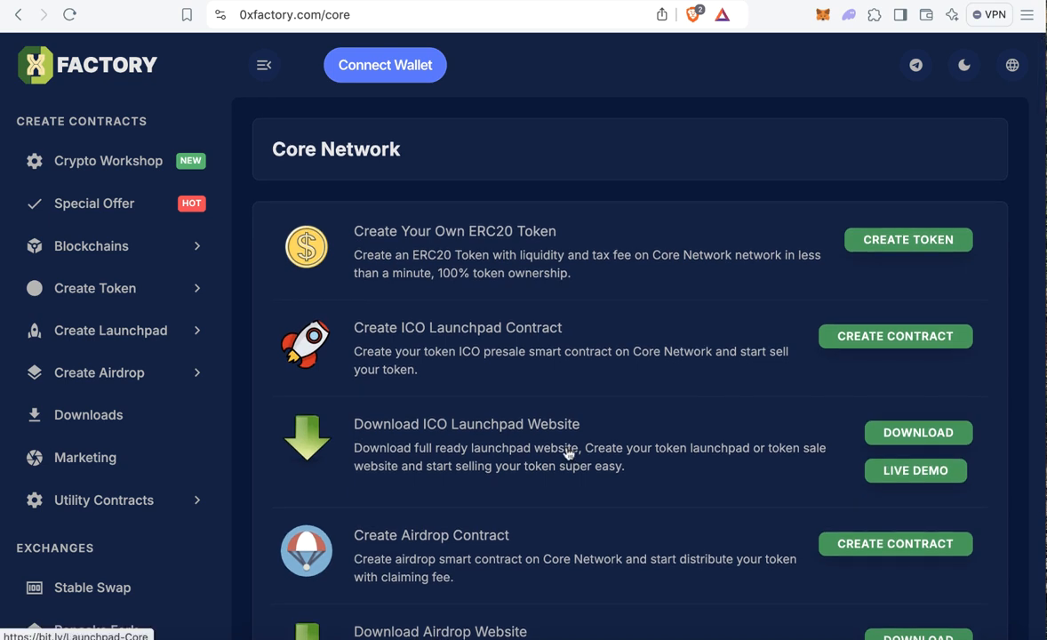
{"action": "mouse_move", "coordinate": [896, 255]}
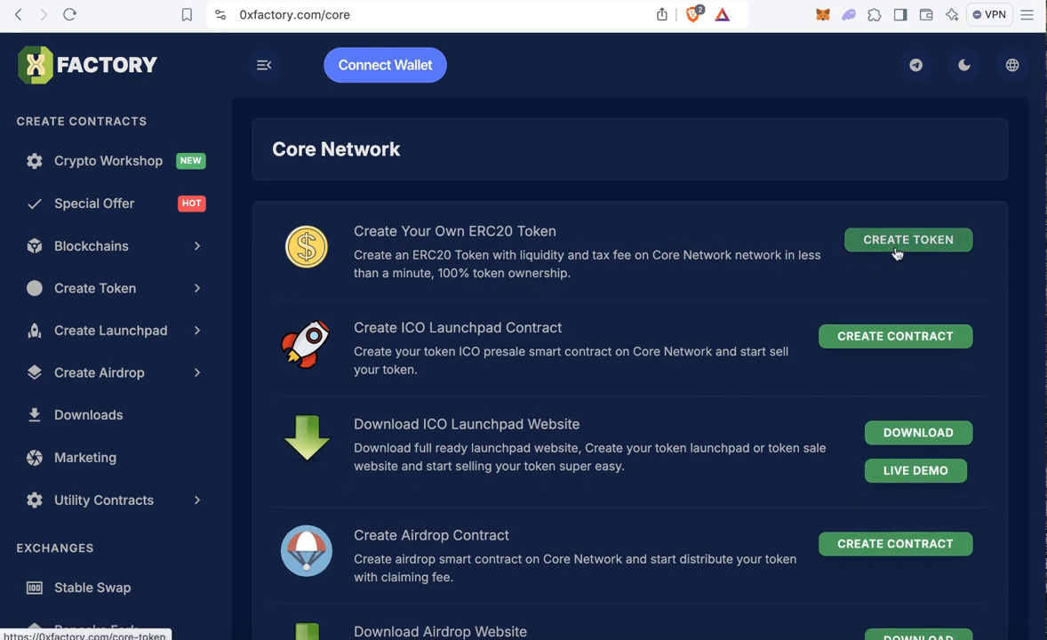
Start a Core Network token named Mohamed Coin, symbol MCON, supply 100000.
{"action": "left_click", "coordinate": [907, 239]}
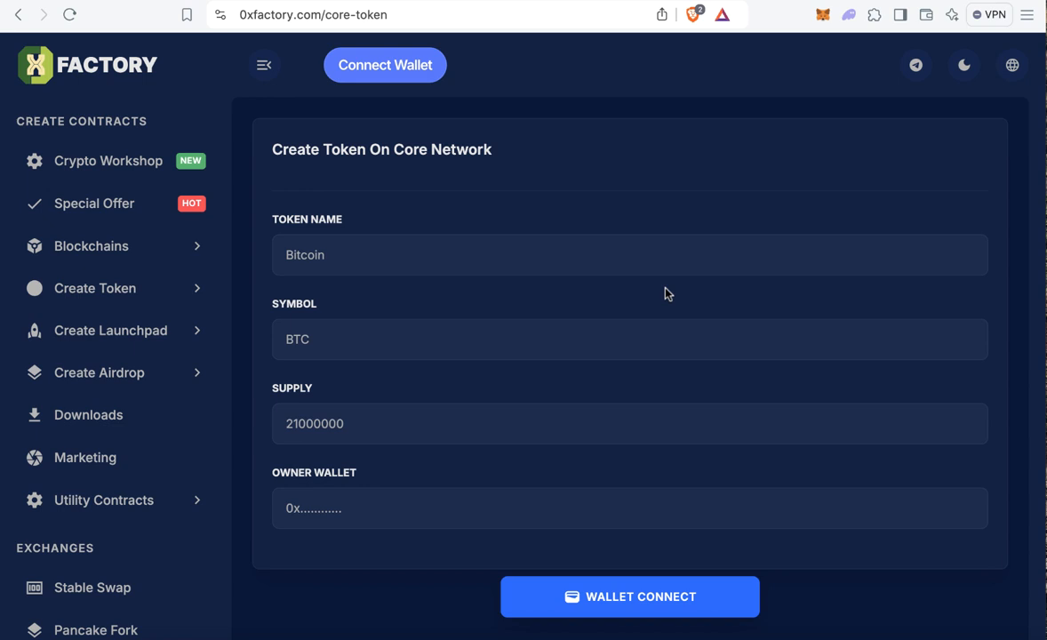
{"action": "mouse_move", "coordinate": [479, 282]}
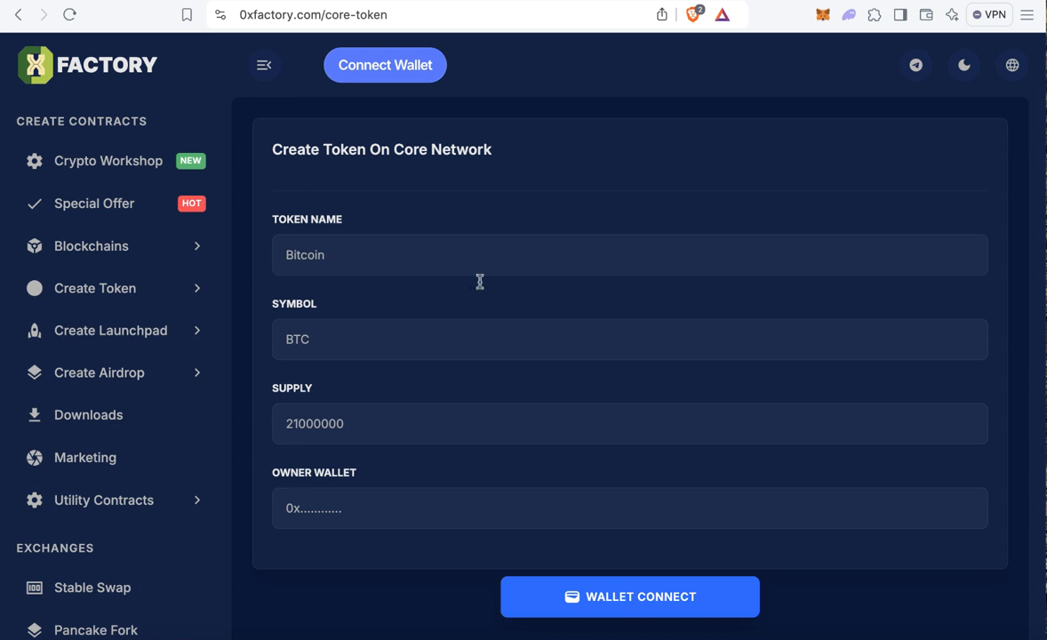
{"action": "mouse_move", "coordinate": [373, 261]}
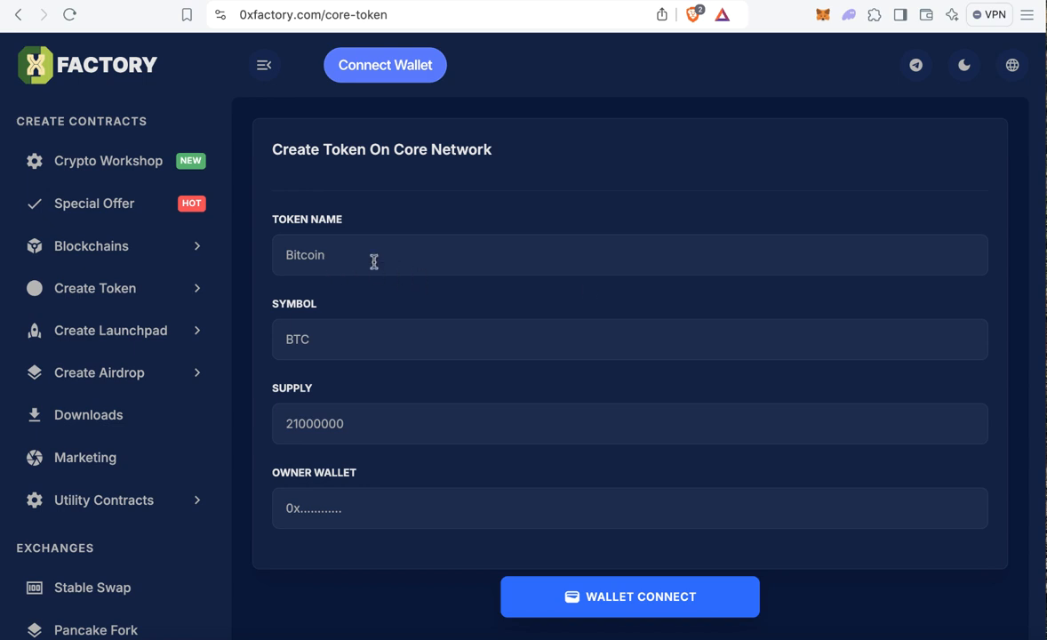
{"action": "type", "text": "M"}
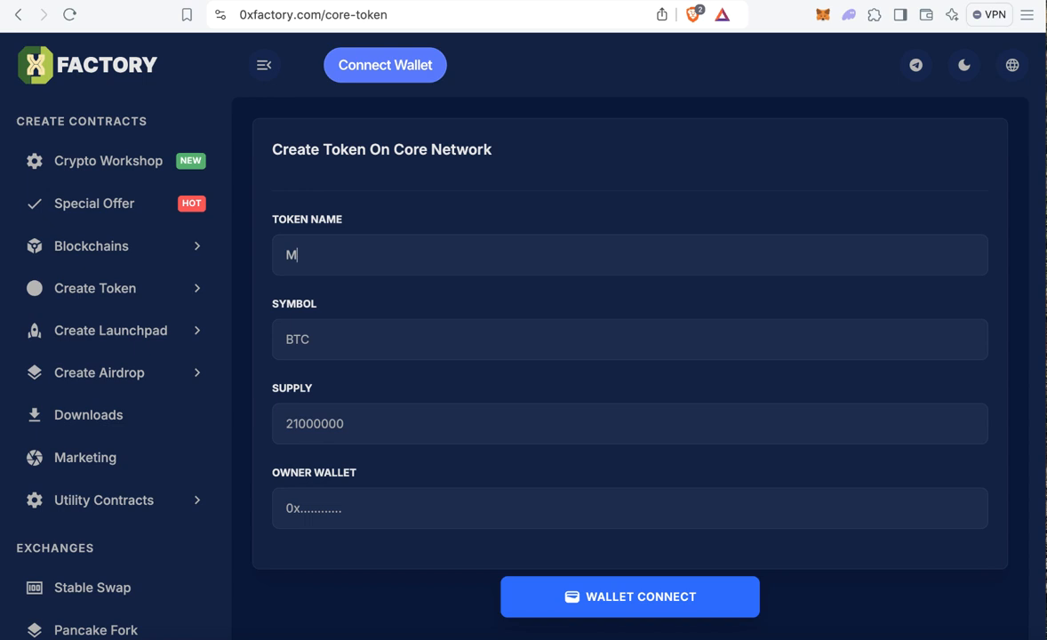
{"action": "type", "text": "ohamed"}
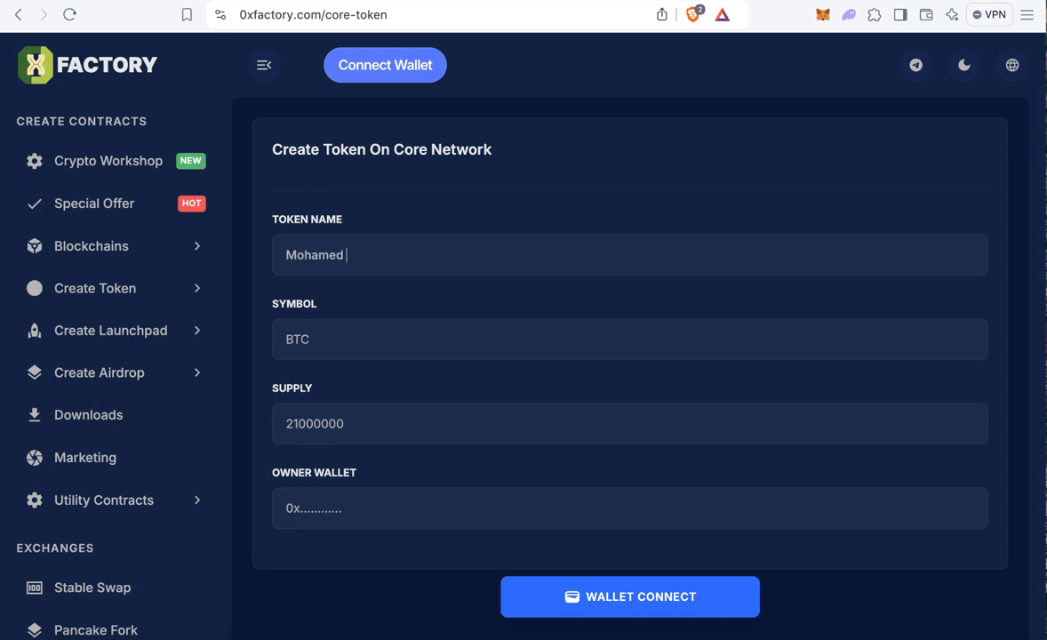
{"action": "type", "text": "Coin"}
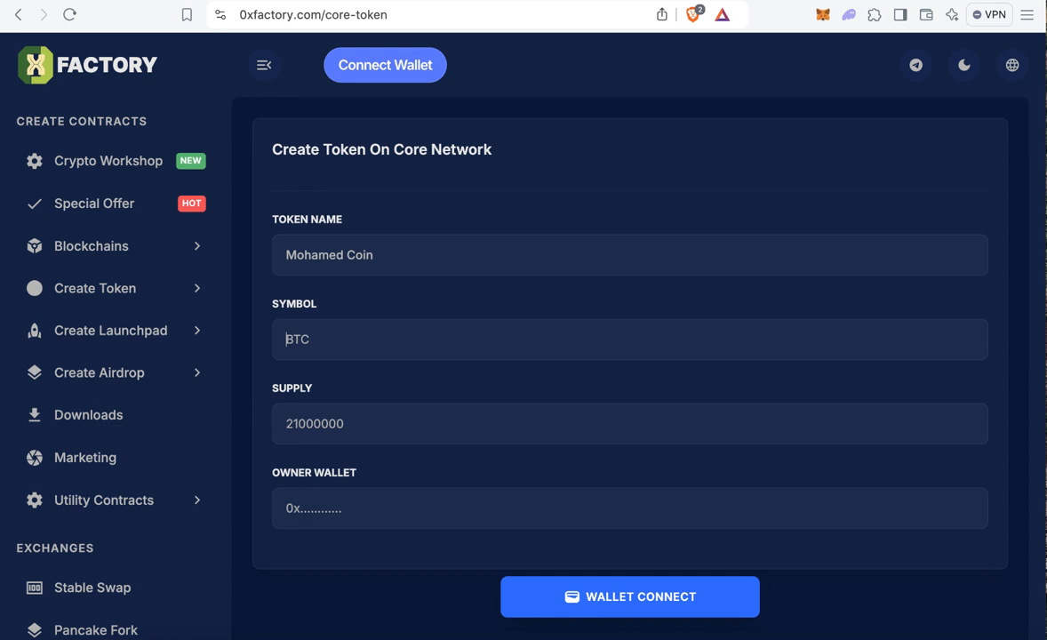
{"action": "type", "text": "MCO"}
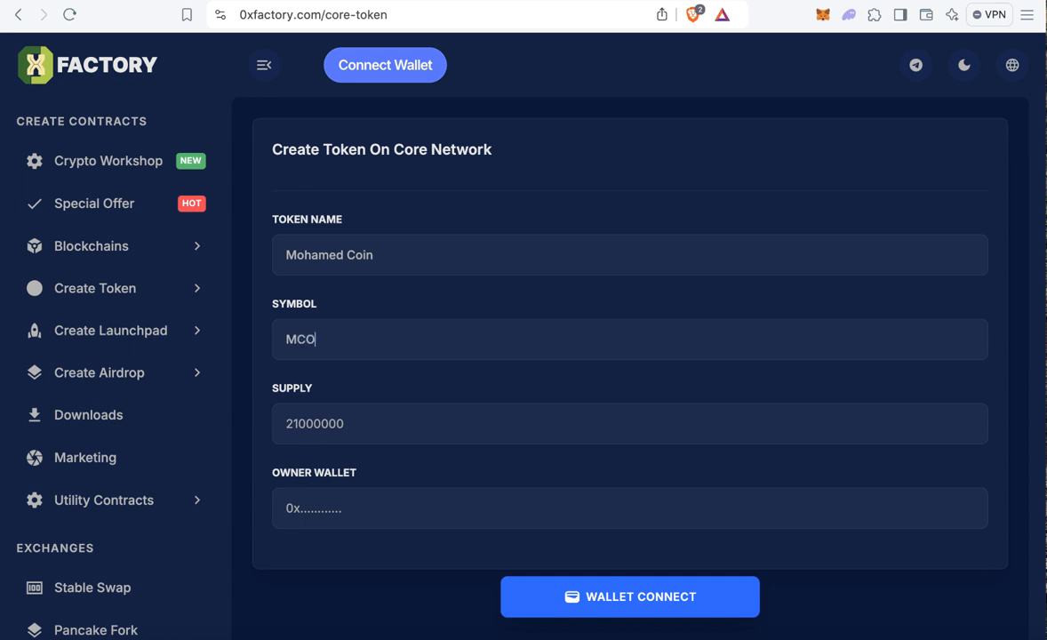
{"action": "type", "text": "N"}
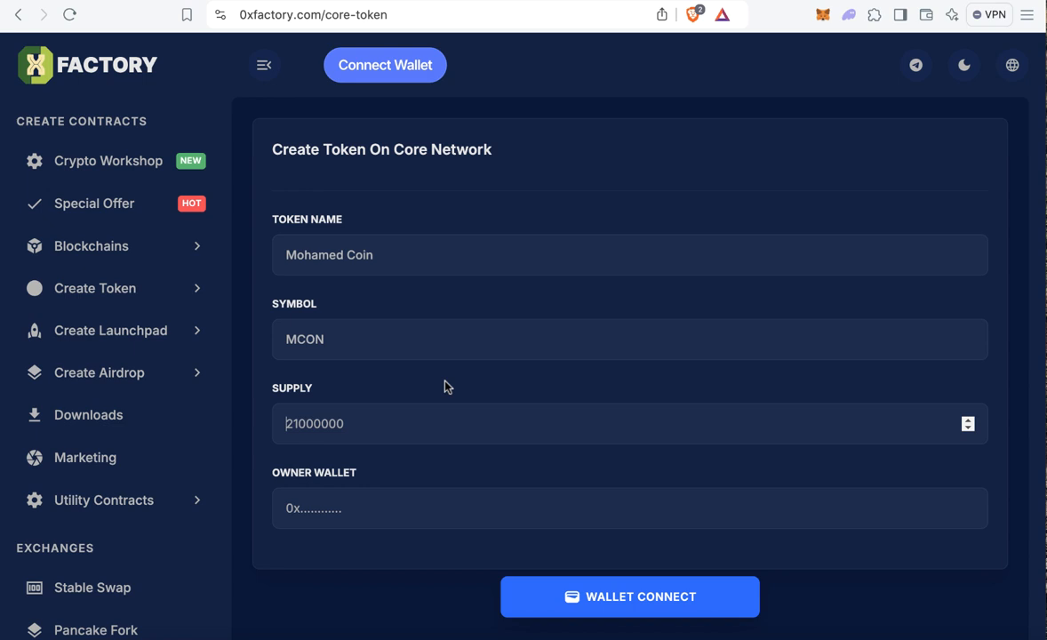
{"action": "type", "text": "1"}
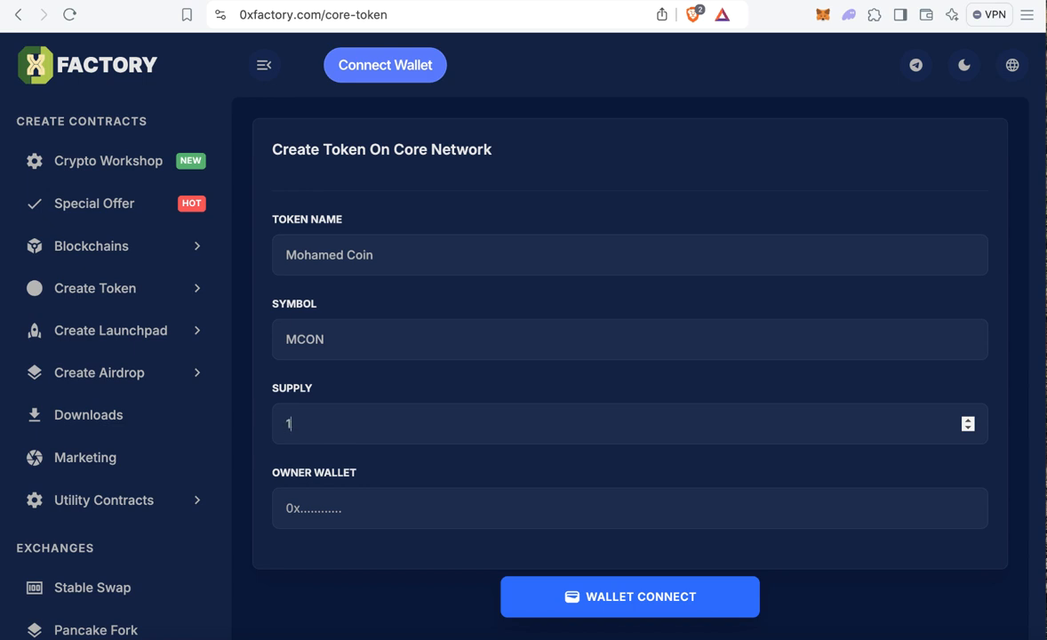
{"action": "type", "text": "00000"}
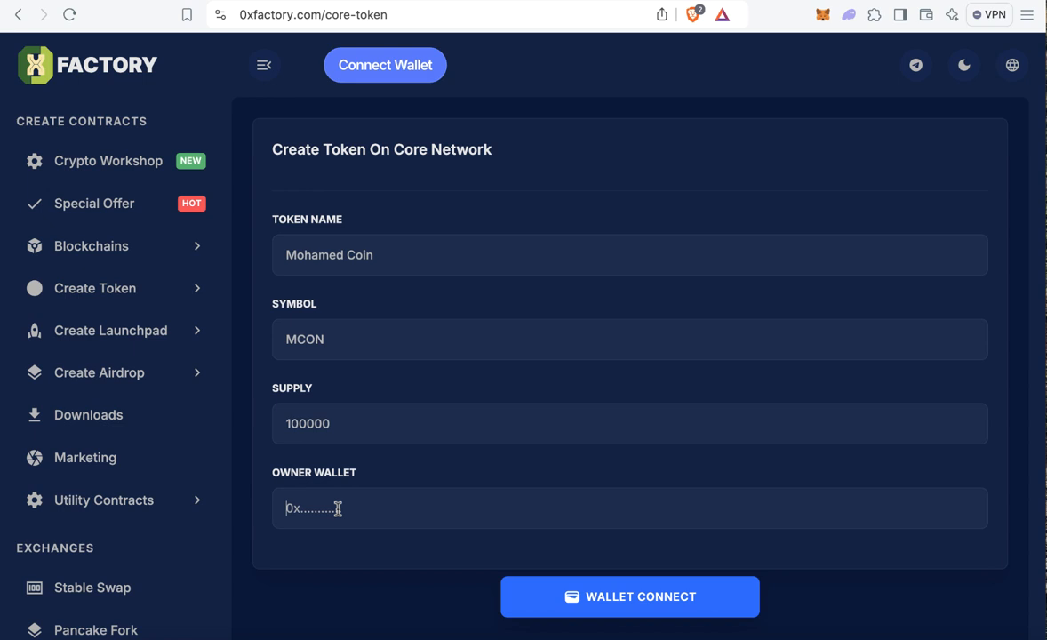
{"action": "left_click", "coordinate": [821, 14]}
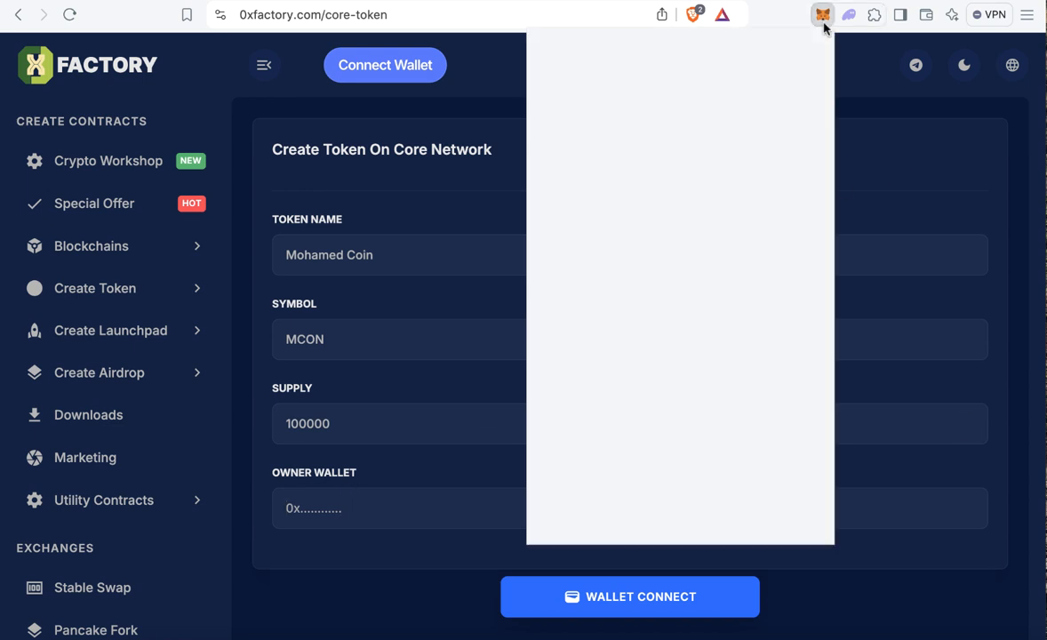
{"action": "left_click", "coordinate": [822, 14]}
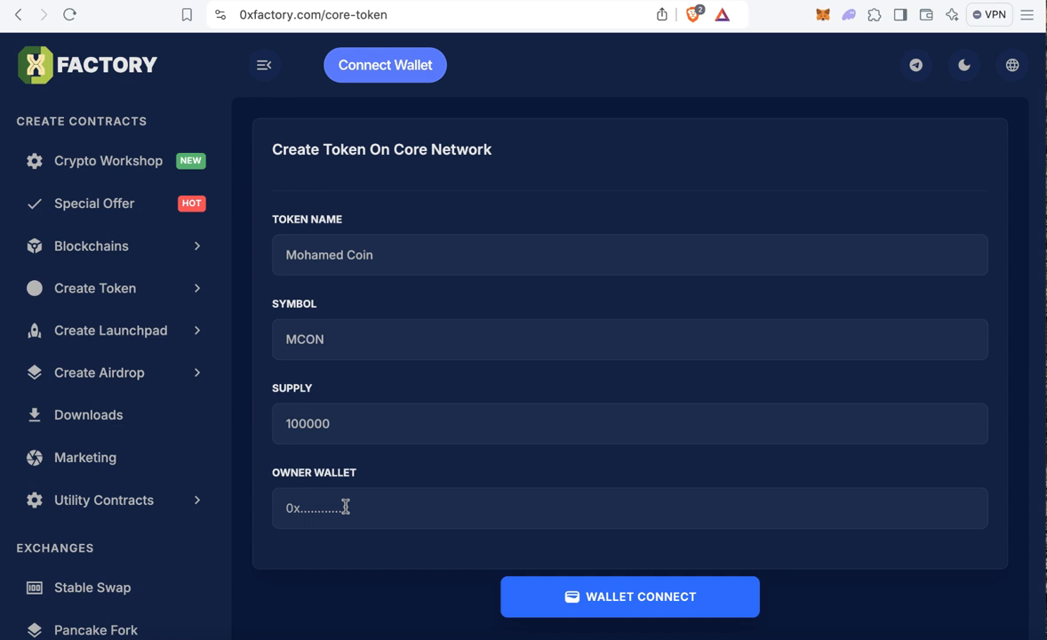
{"action": "type", "text": "0x6207dD58F450ab3BC4336be4E5c1cf9a686C30f0"}
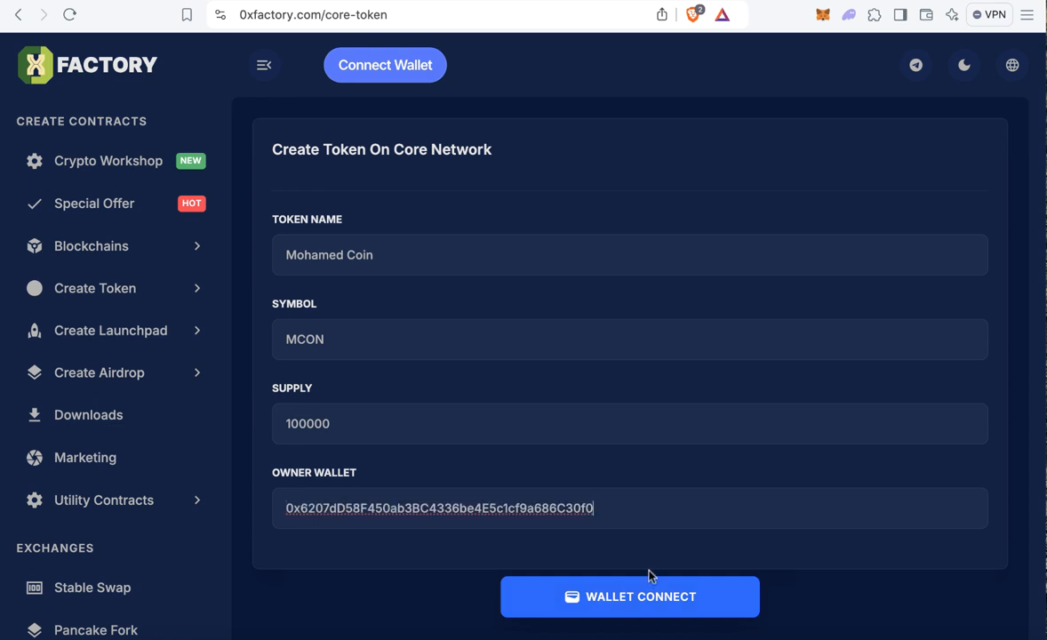
{"action": "mouse_move", "coordinate": [773, 286]}
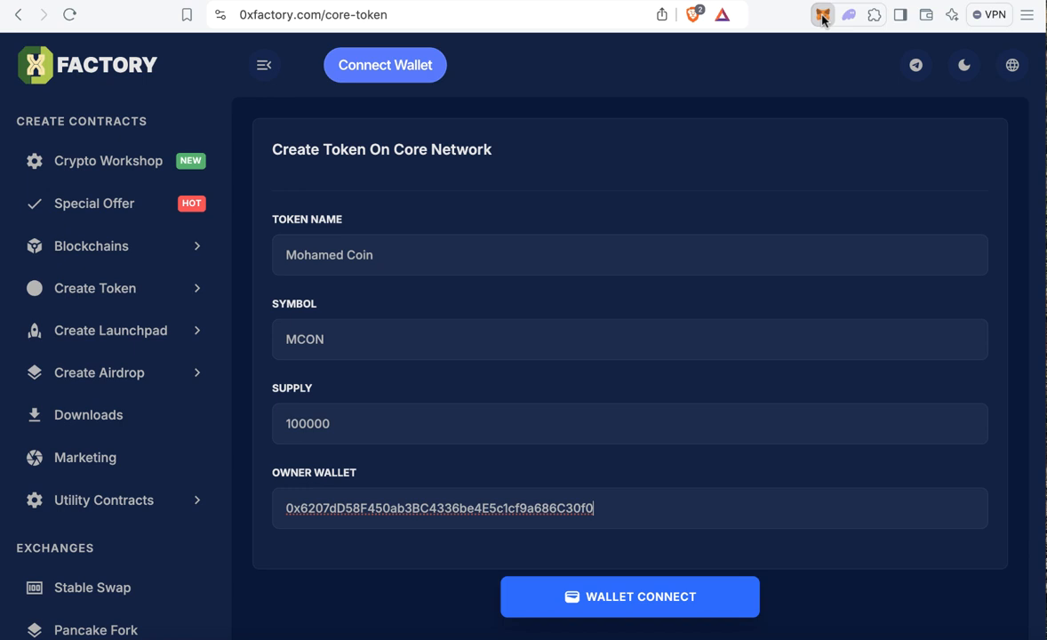
Confirm in MetaMask's network list that Core Blockchain Mainnet is selected.
{"action": "left_click", "coordinate": [822, 14]}
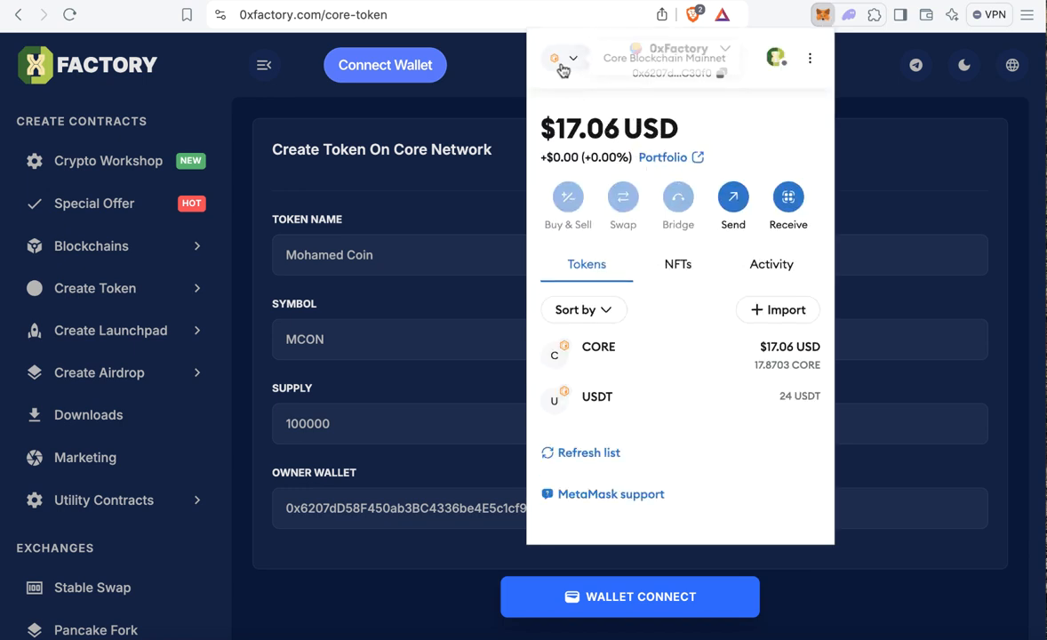
{"action": "left_click", "coordinate": [563, 59]}
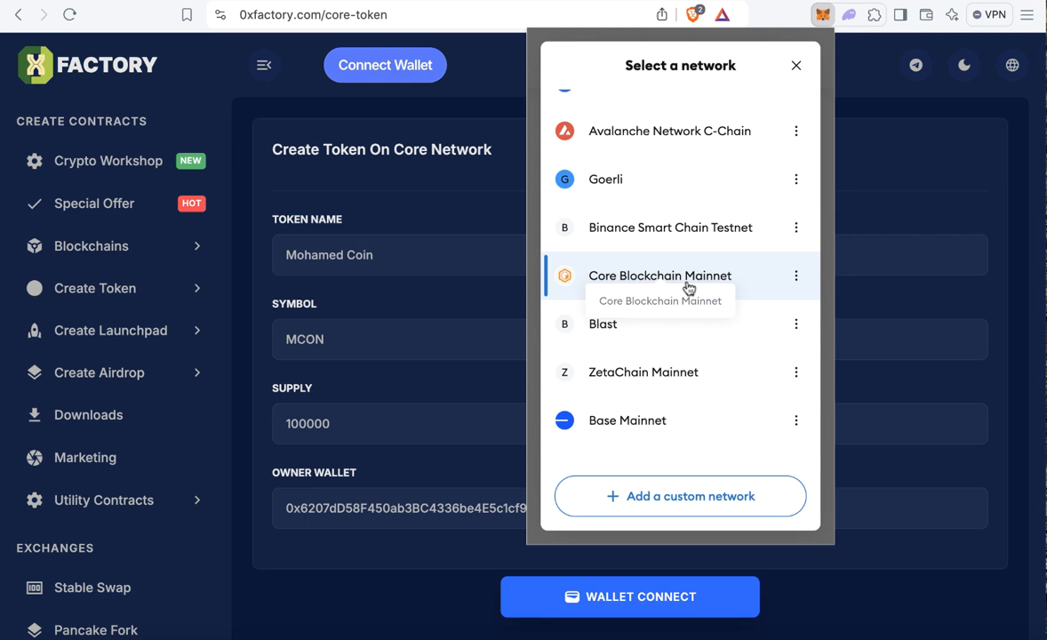
{"action": "mouse_move", "coordinate": [533, 209]}
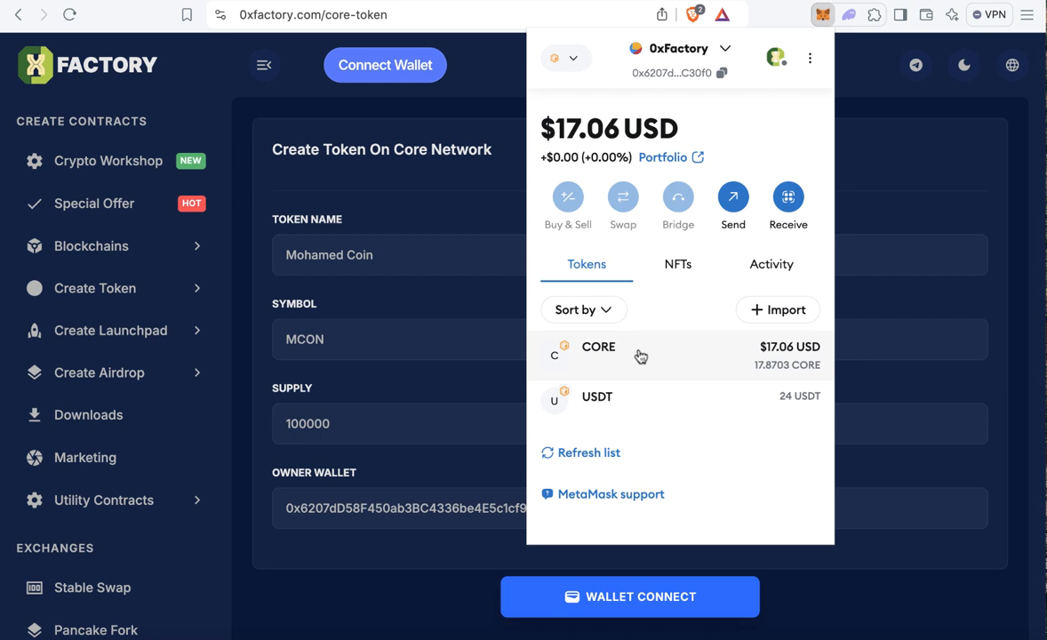
{"action": "mouse_move", "coordinate": [418, 358]}
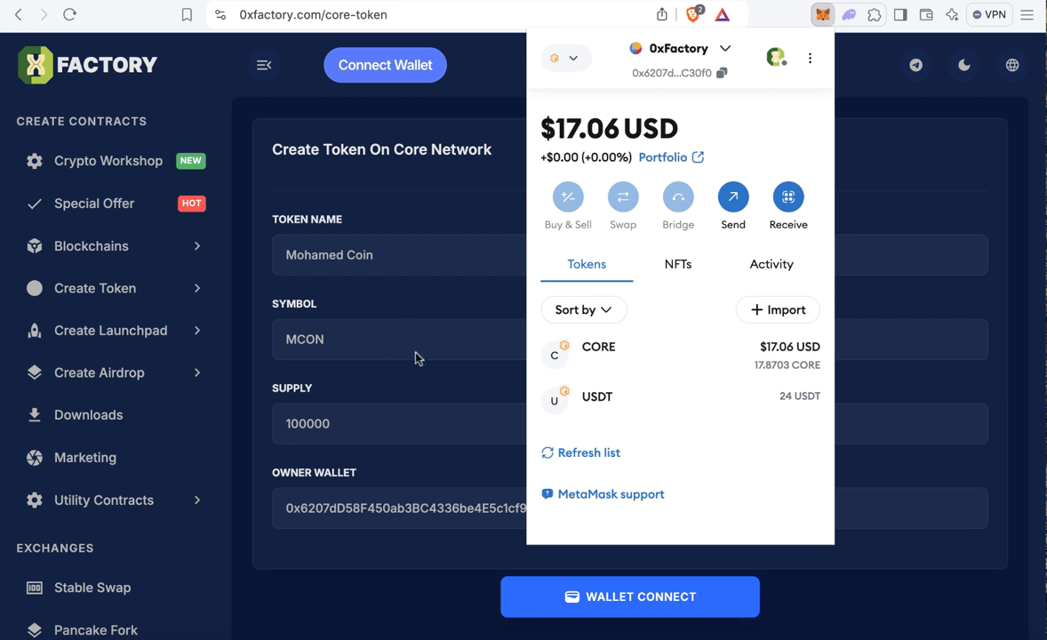
{"action": "mouse_move", "coordinate": [698, 141]}
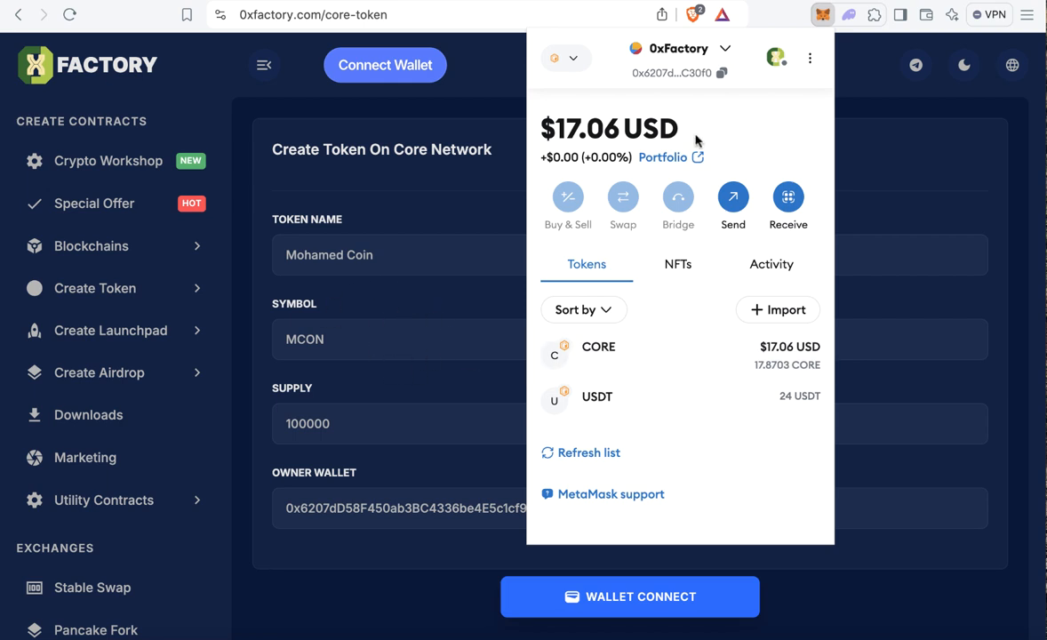
{"action": "mouse_move", "coordinate": [706, 149]}
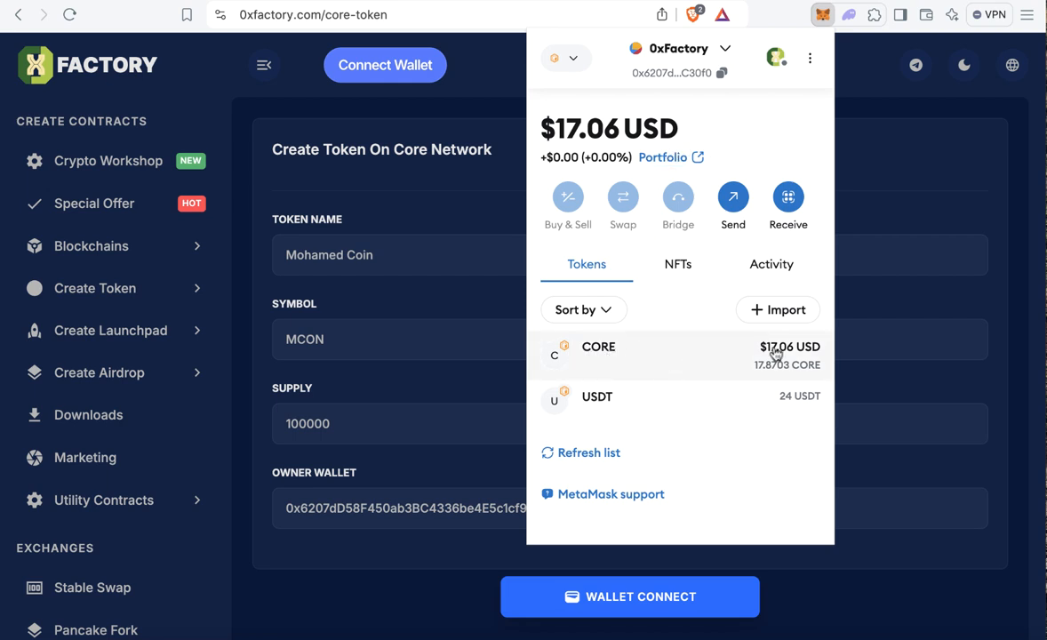
{"action": "mouse_move", "coordinate": [421, 340]}
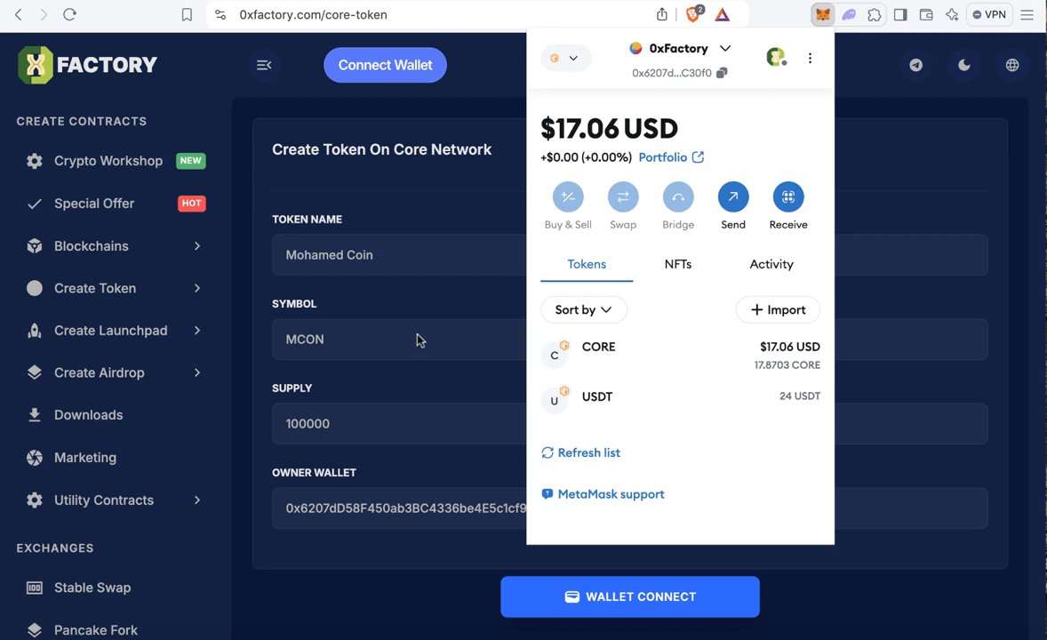
Connect MetaMask to 0xFactory, showing the 17.870 CORE balance.
{"action": "left_click", "coordinate": [629, 596]}
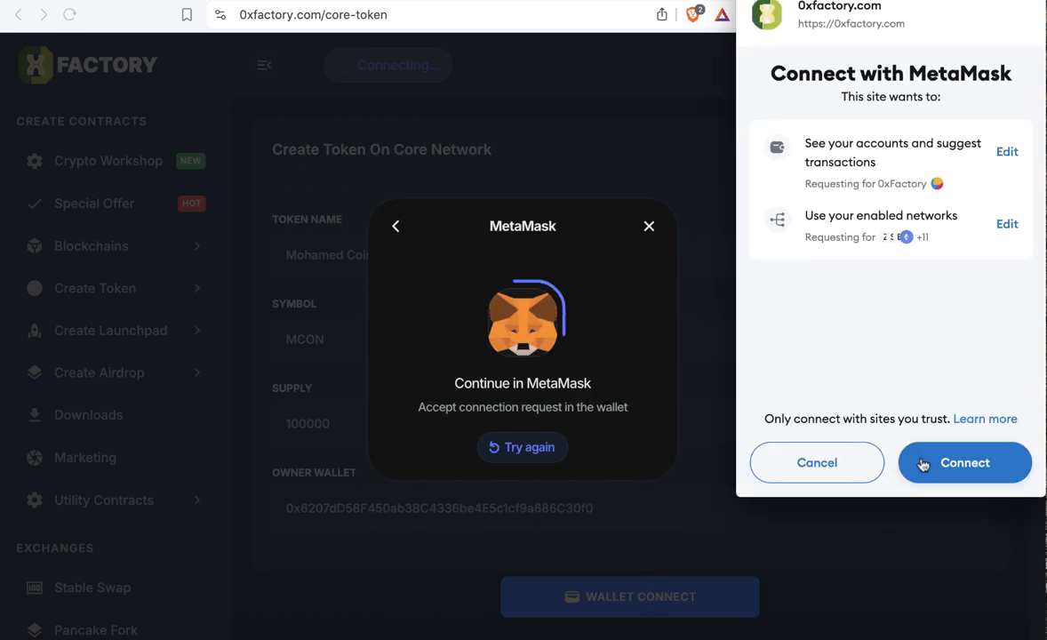
{"action": "left_click", "coordinate": [964, 462]}
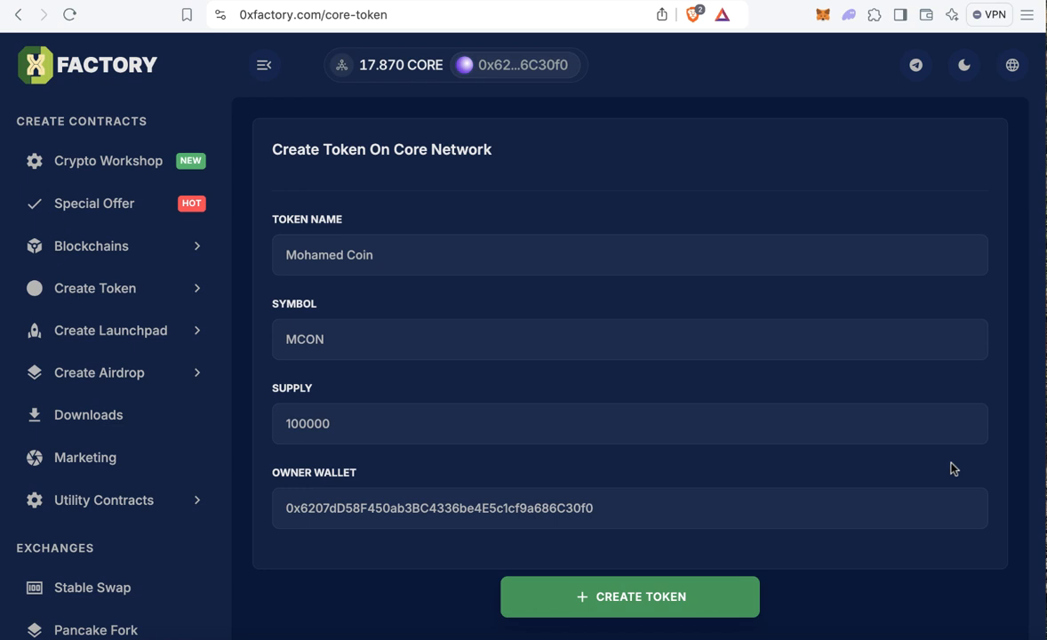
{"action": "mouse_move", "coordinate": [478, 374]}
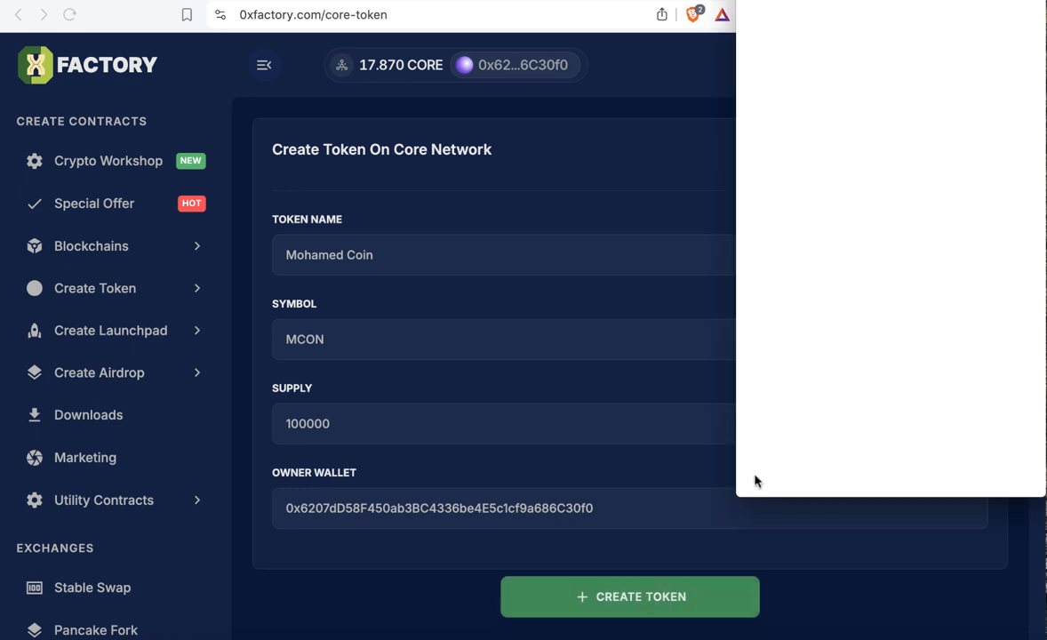
Submit the MCON token creation and approve the 5 CORE payment.
{"action": "left_click", "coordinate": [628, 596]}
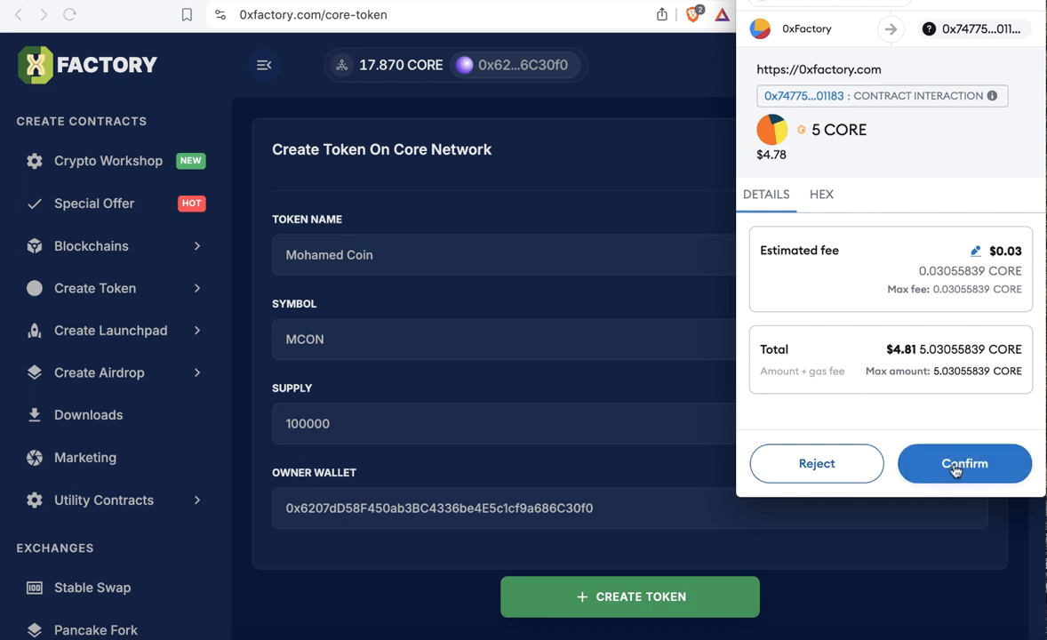
{"action": "left_click", "coordinate": [964, 463]}
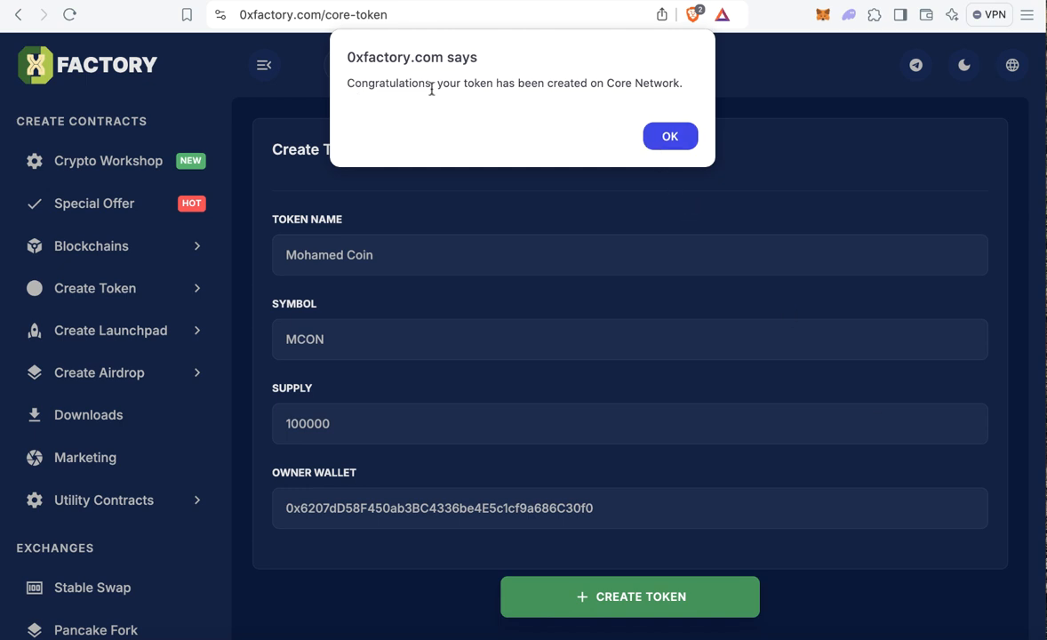
{"action": "mouse_move", "coordinate": [528, 105]}
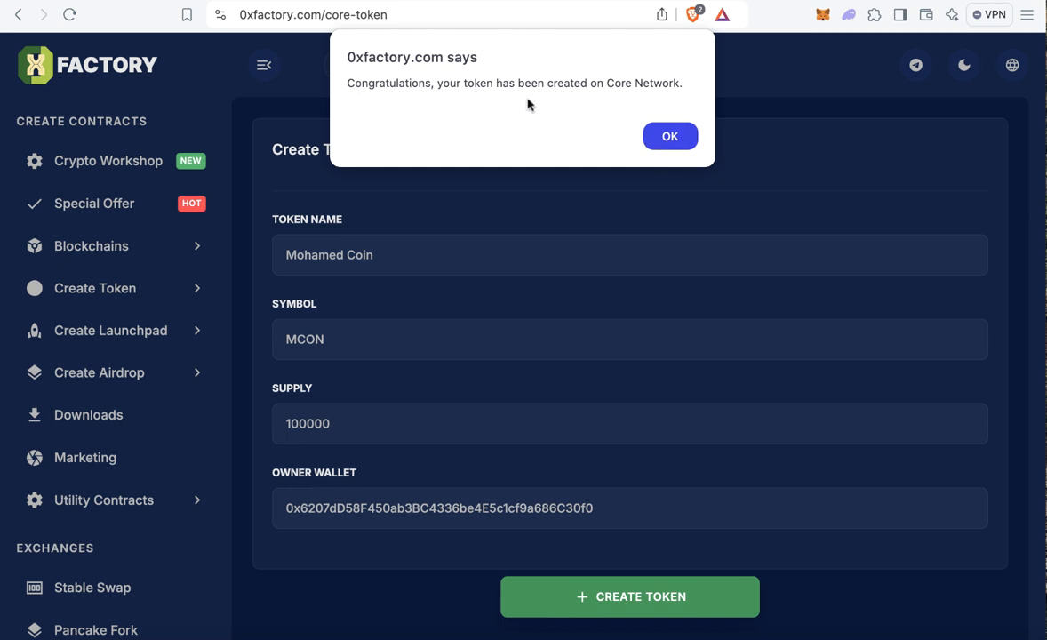
Dismiss the success alert and view the 5 CORE contract interaction on the block explorer.
{"action": "left_click", "coordinate": [669, 136]}
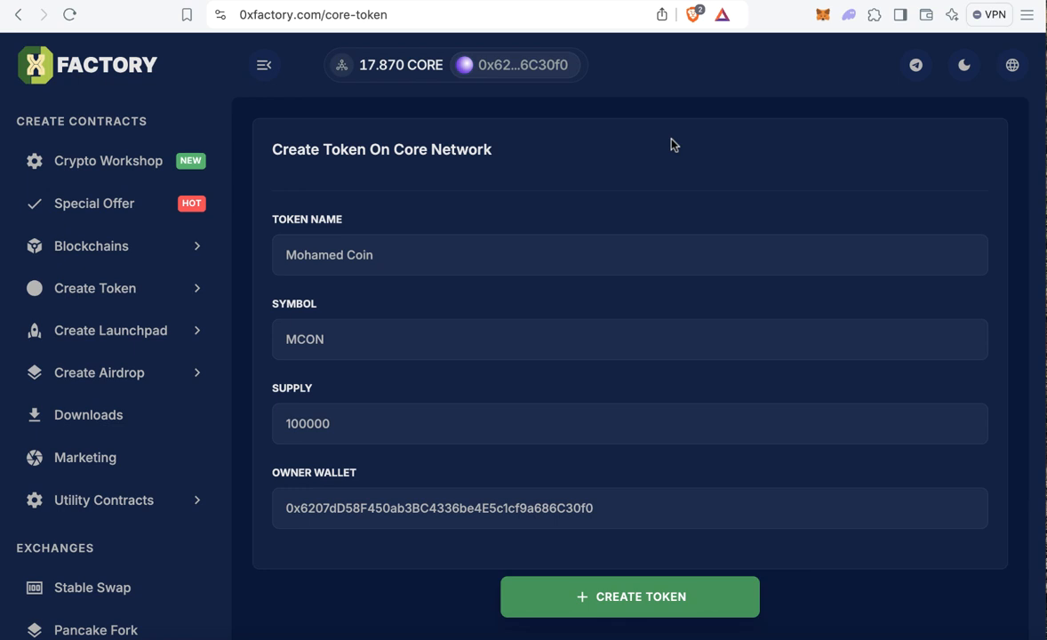
{"action": "mouse_move", "coordinate": [701, 200]}
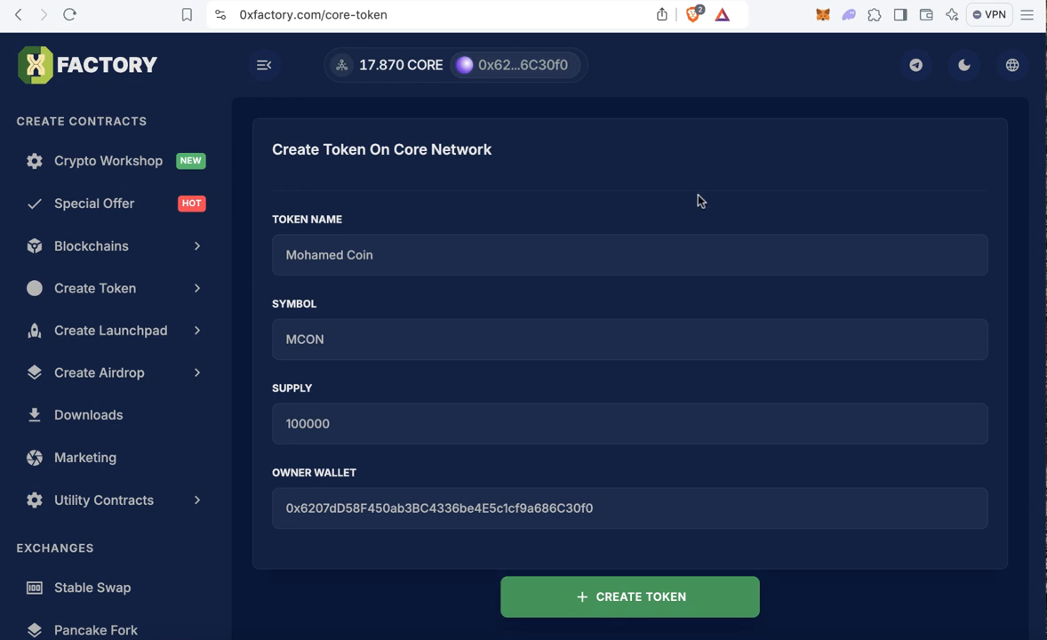
{"action": "mouse_move", "coordinate": [785, 96]}
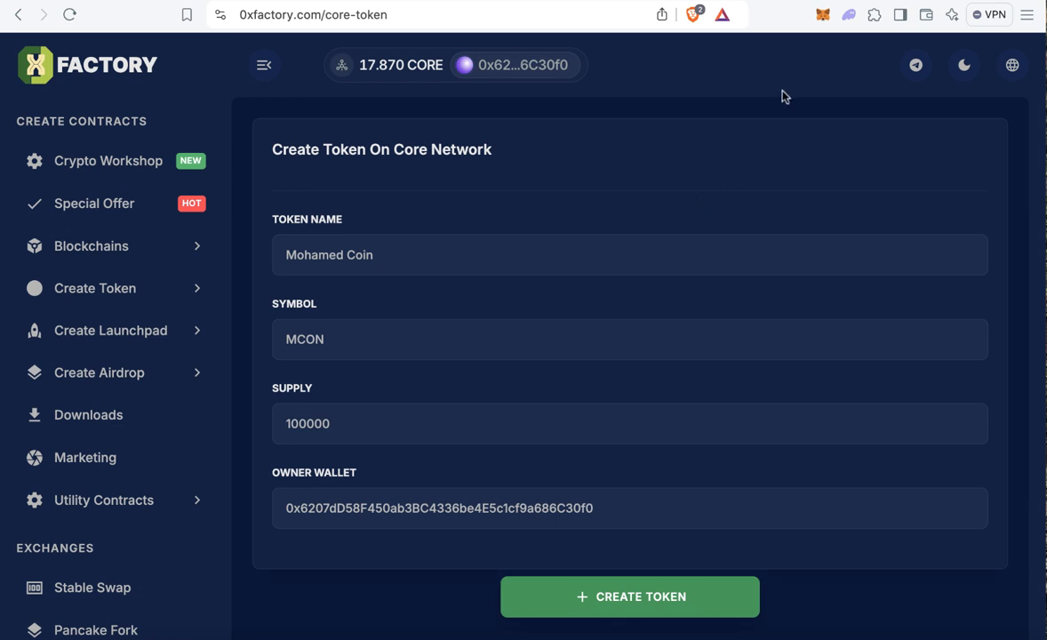
{"action": "left_click", "coordinate": [822, 14]}
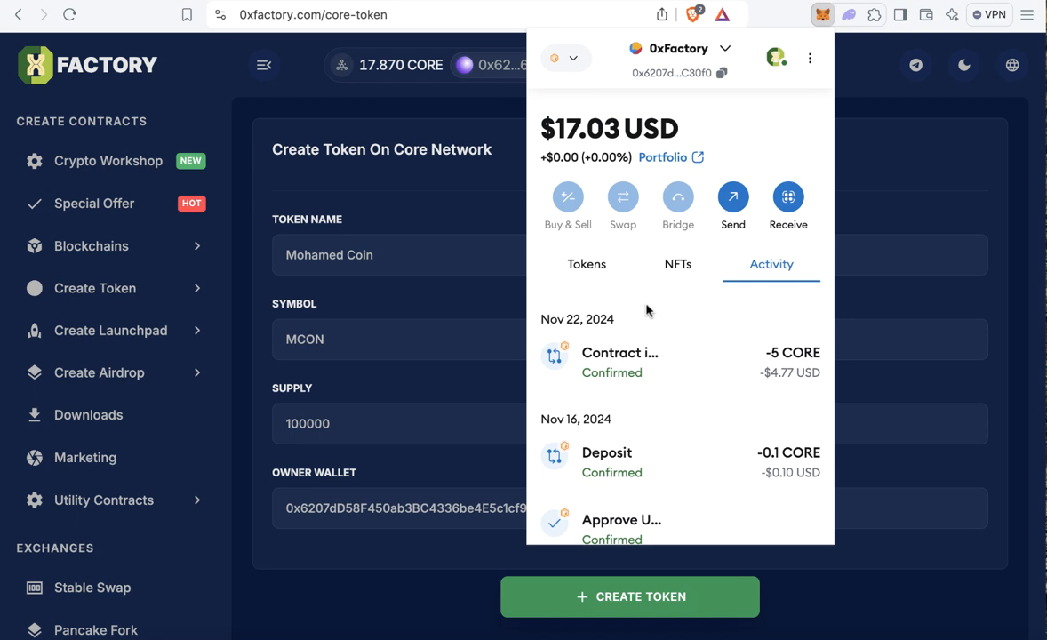
{"action": "mouse_move", "coordinate": [657, 353]}
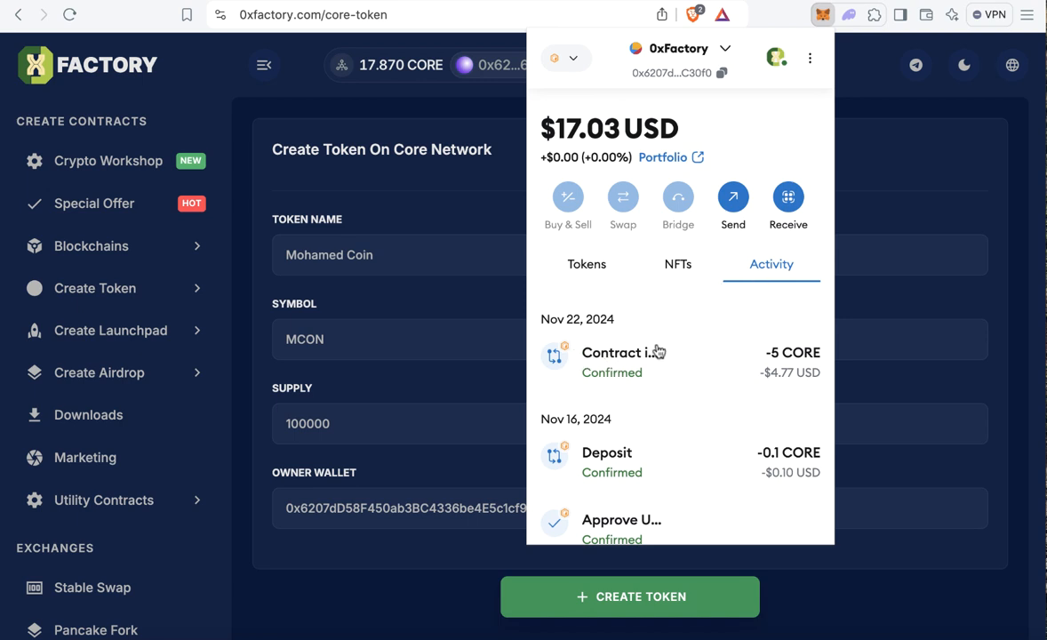
{"action": "mouse_move", "coordinate": [622, 360]}
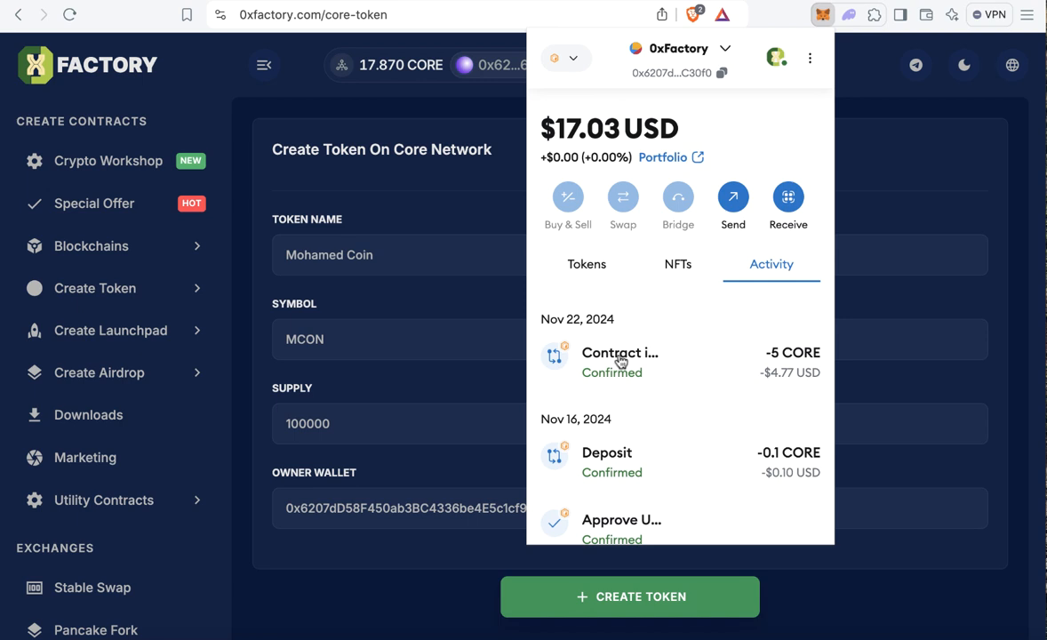
{"action": "left_click", "coordinate": [619, 352]}
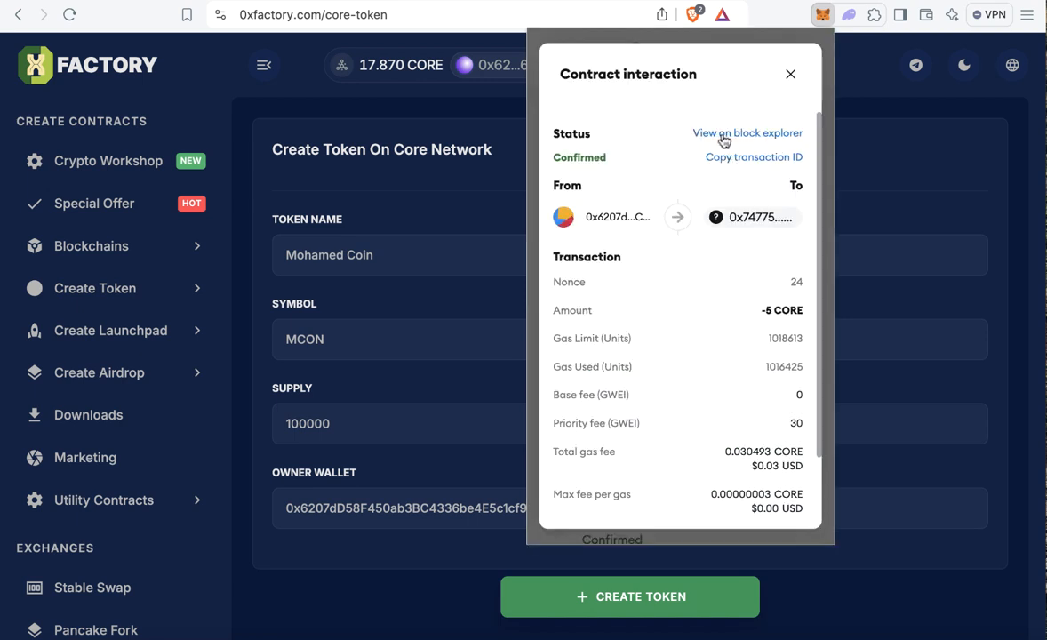
{"action": "left_click", "coordinate": [790, 74]}
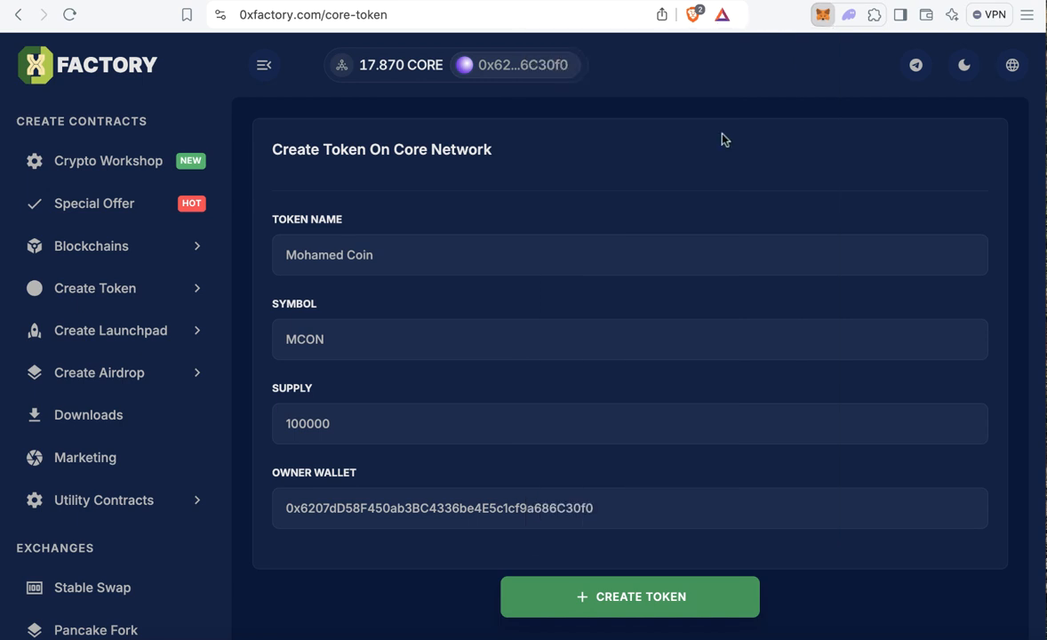
Open the Mohamed Coin (MCON) token page on Core Scan and check its verified contract.
{"action": "left_click", "coordinate": [629, 596]}
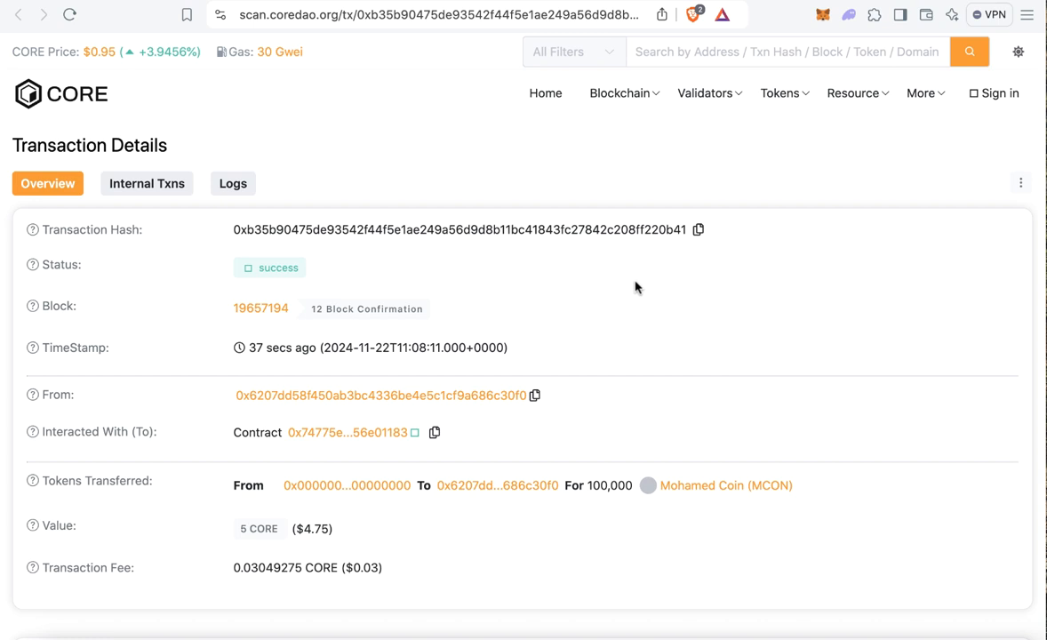
{"action": "scroll", "scroll_direction": "down", "scroll_amount": 3}
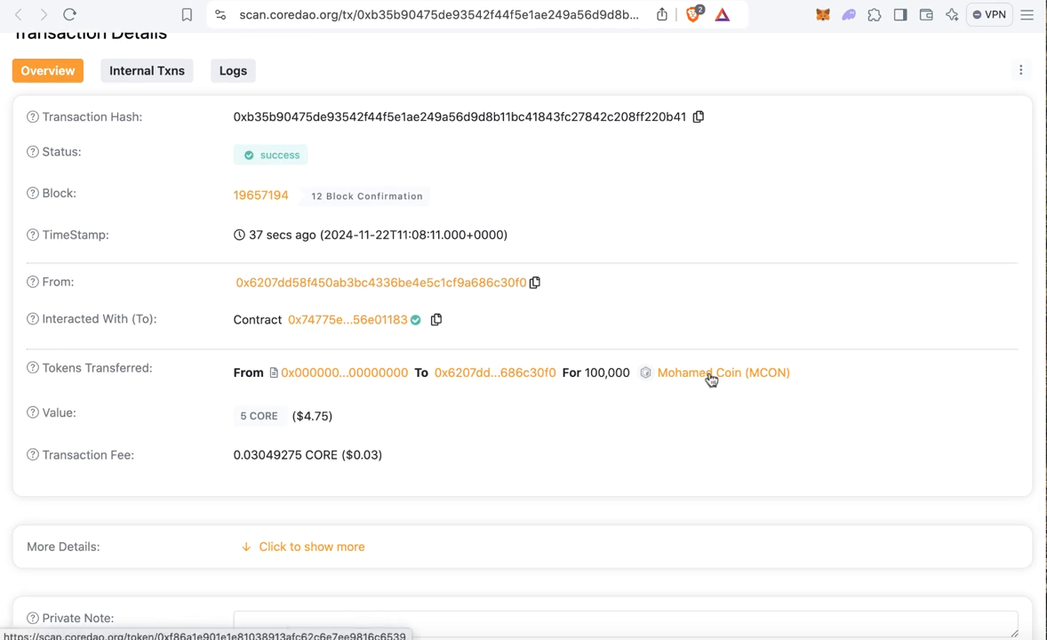
{"action": "left_click", "coordinate": [723, 372]}
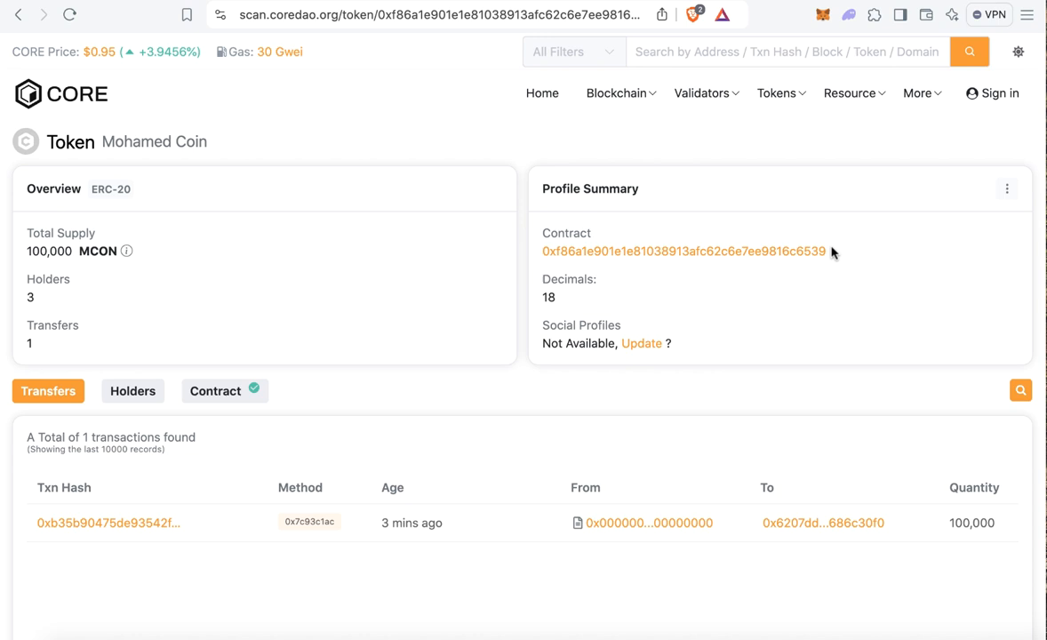
{"action": "mouse_move", "coordinate": [367, 355]}
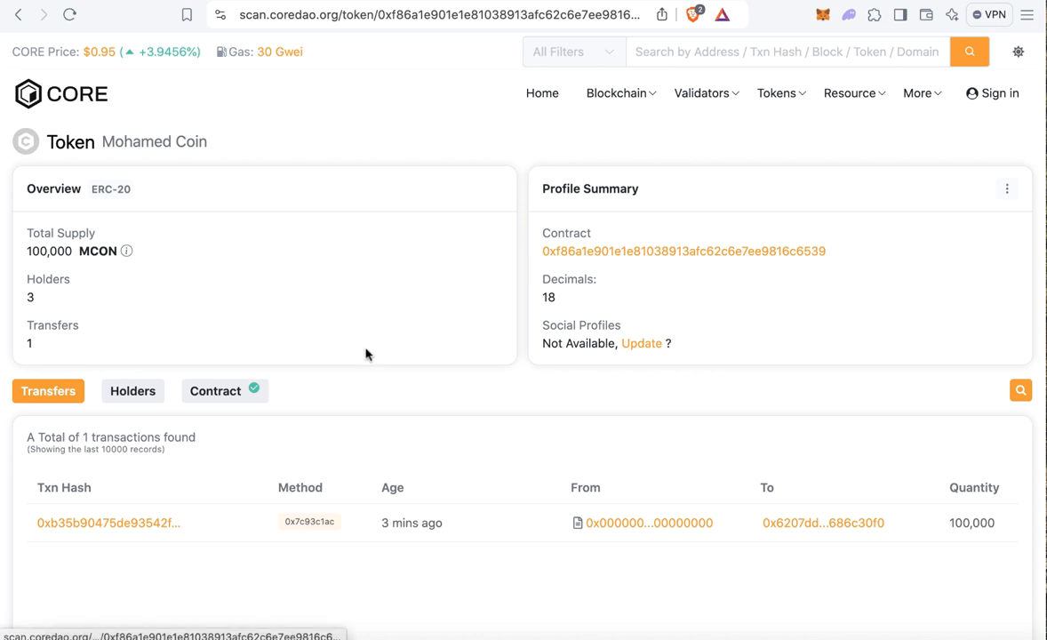
{"action": "left_click", "coordinate": [215, 391]}
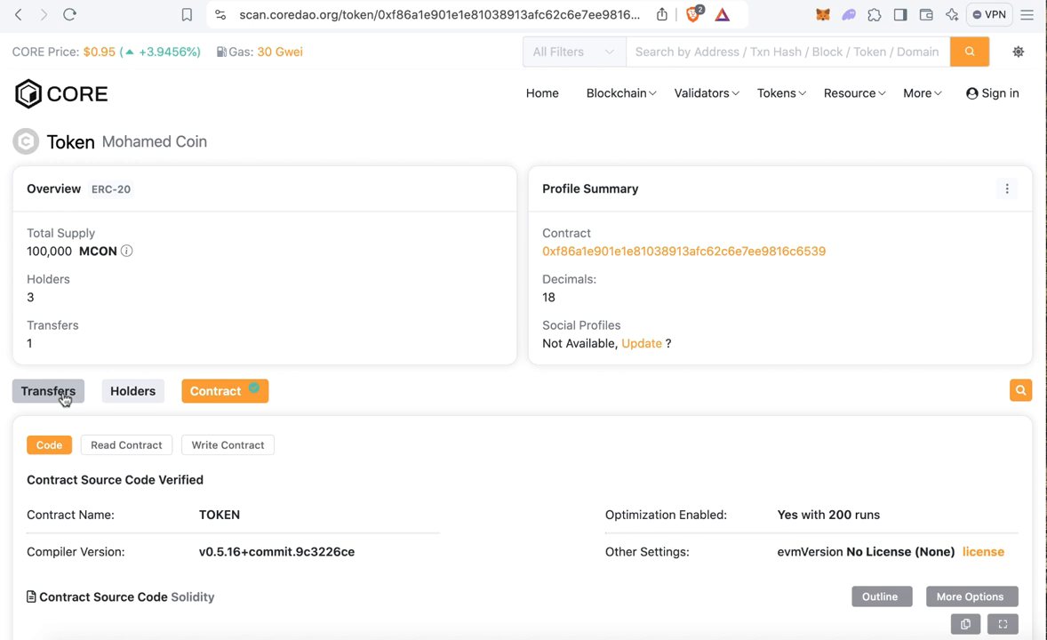
{"action": "left_click", "coordinate": [48, 391]}
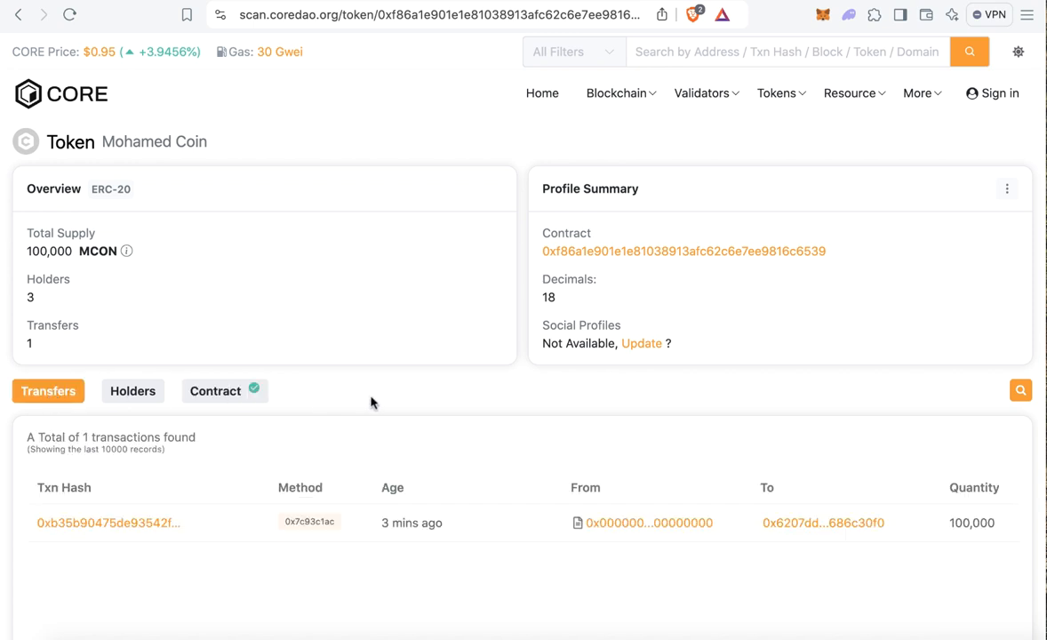
{"action": "left_click", "coordinate": [822, 14]}
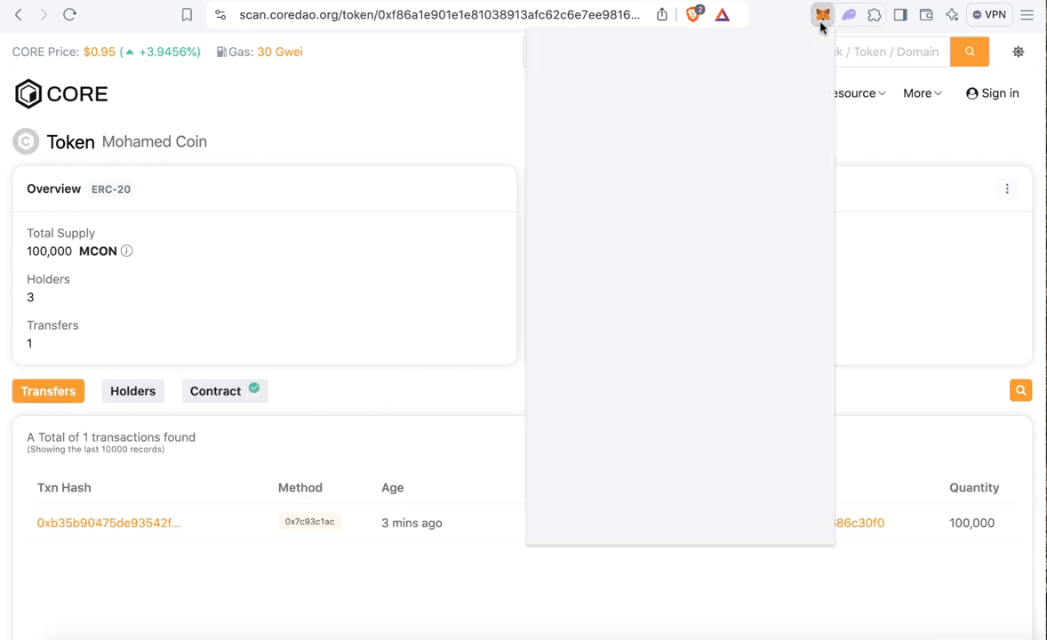
Copy the Mohamed Coin contract address from the token's Profile Summary.
{"action": "left_click", "coordinate": [823, 14]}
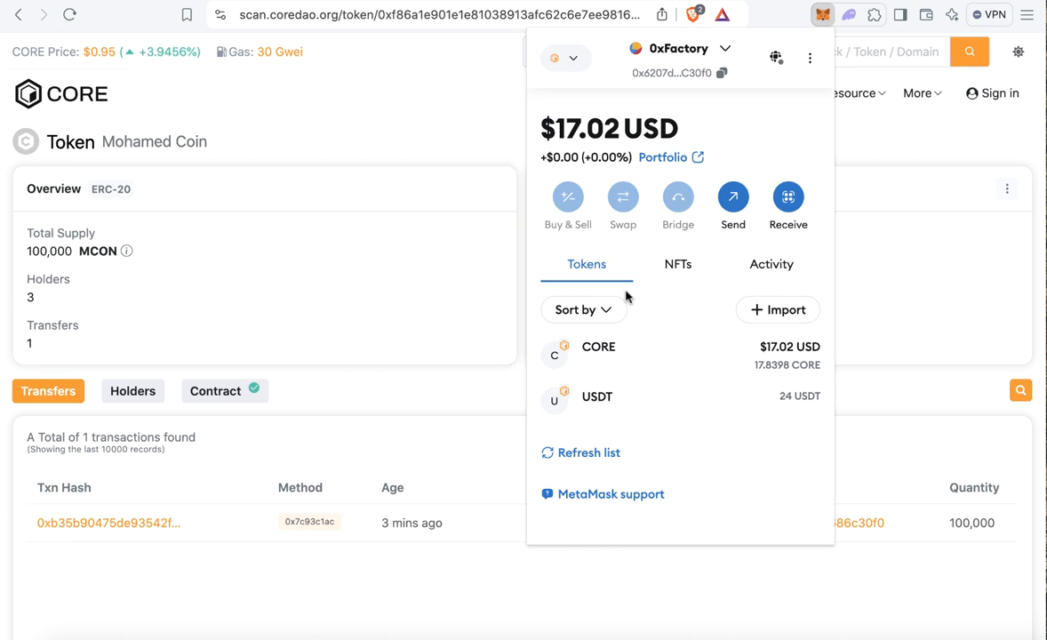
{"action": "mouse_move", "coordinate": [254, 224]}
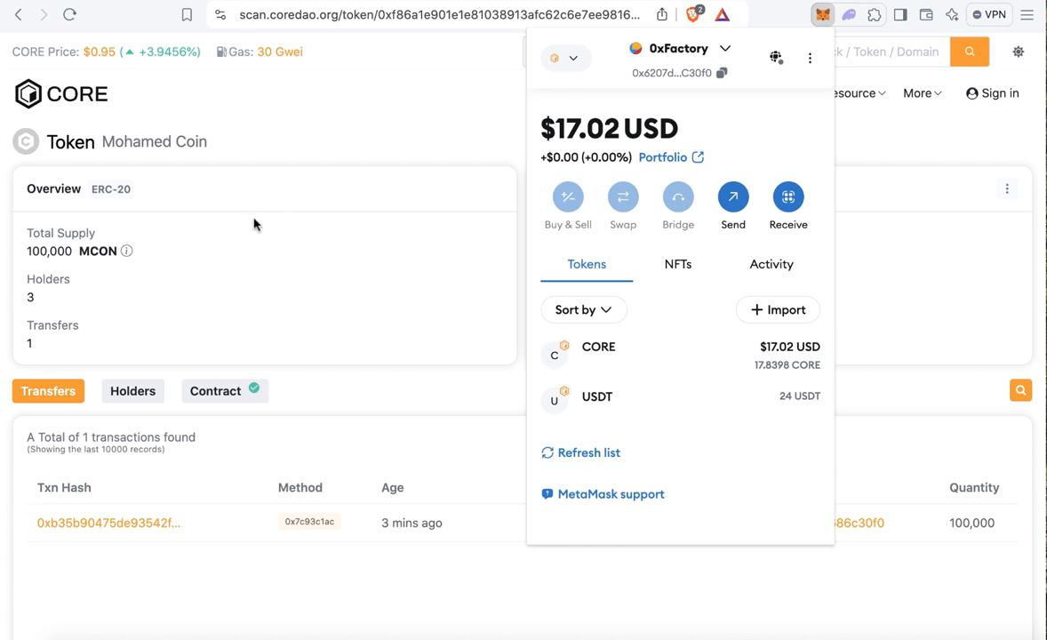
{"action": "mouse_move", "coordinate": [185, 163]}
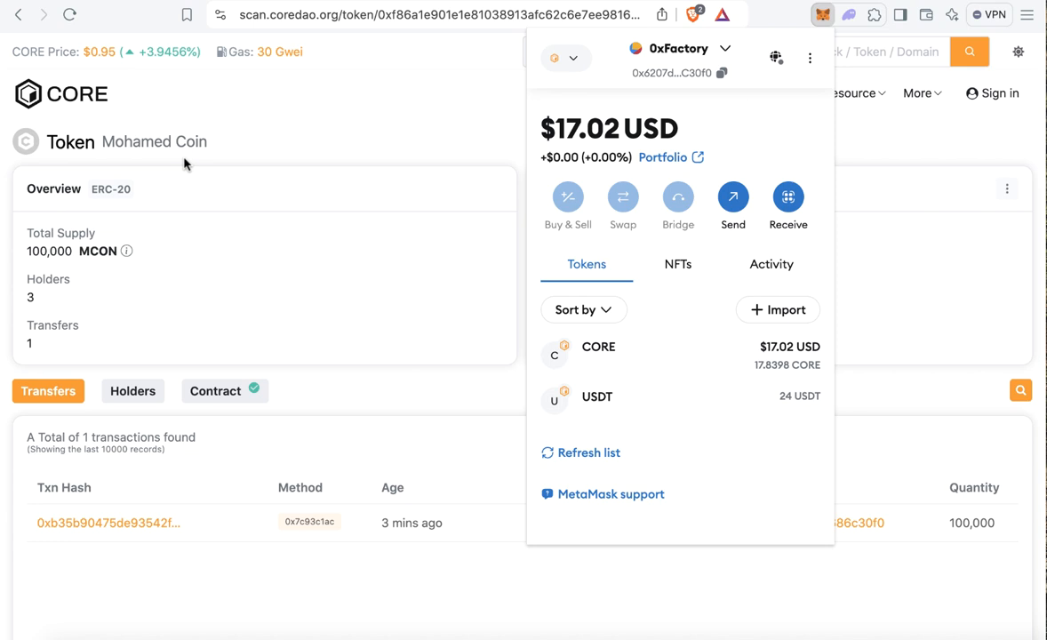
{"action": "mouse_move", "coordinate": [160, 147]}
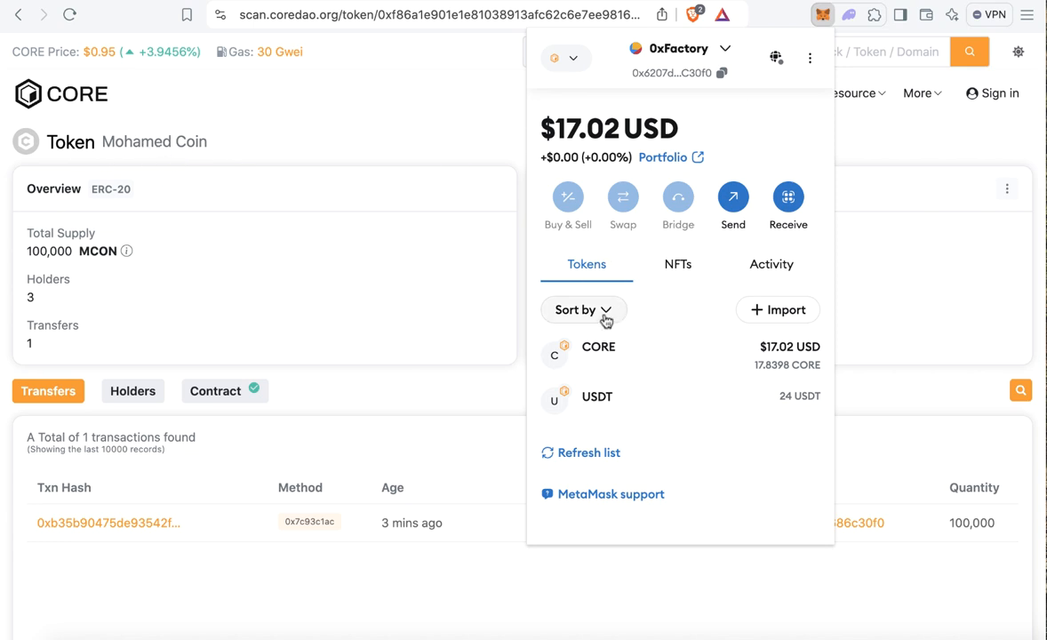
{"action": "left_click", "coordinate": [823, 14]}
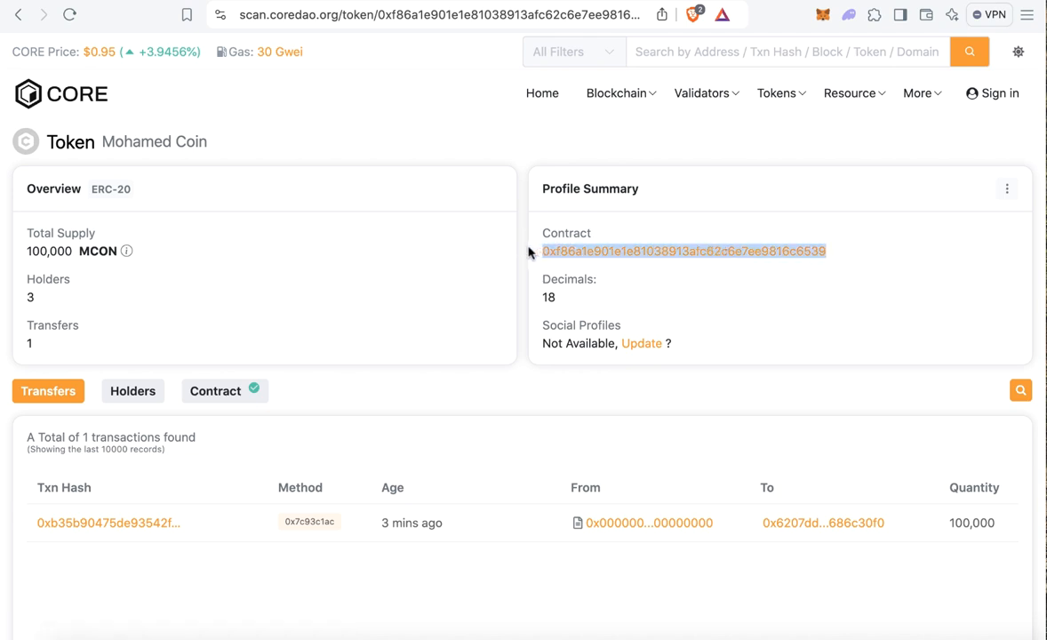
{"action": "left_click", "coordinate": [822, 14]}
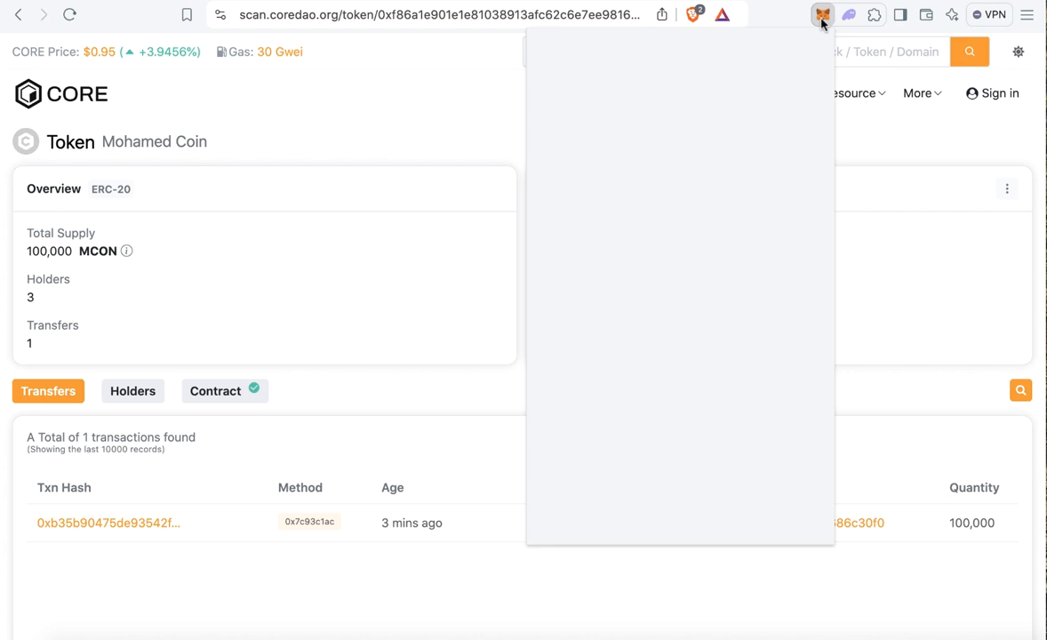
Import MCON by contract address into MetaMask, showing a 100,000 MCON balance.
{"action": "left_click", "coordinate": [821, 14]}
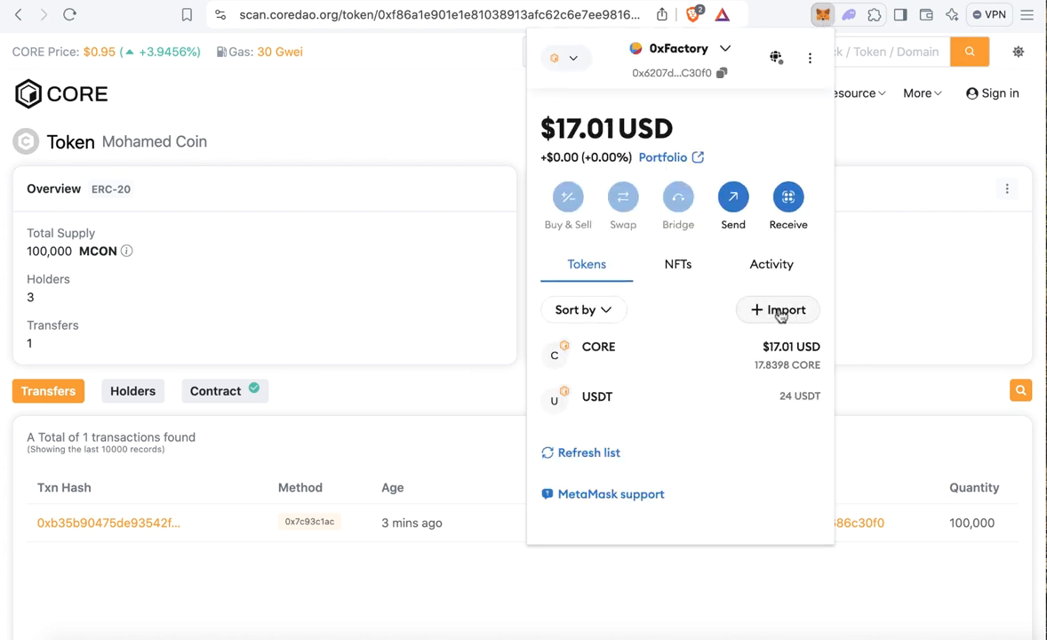
{"action": "left_click", "coordinate": [776, 309]}
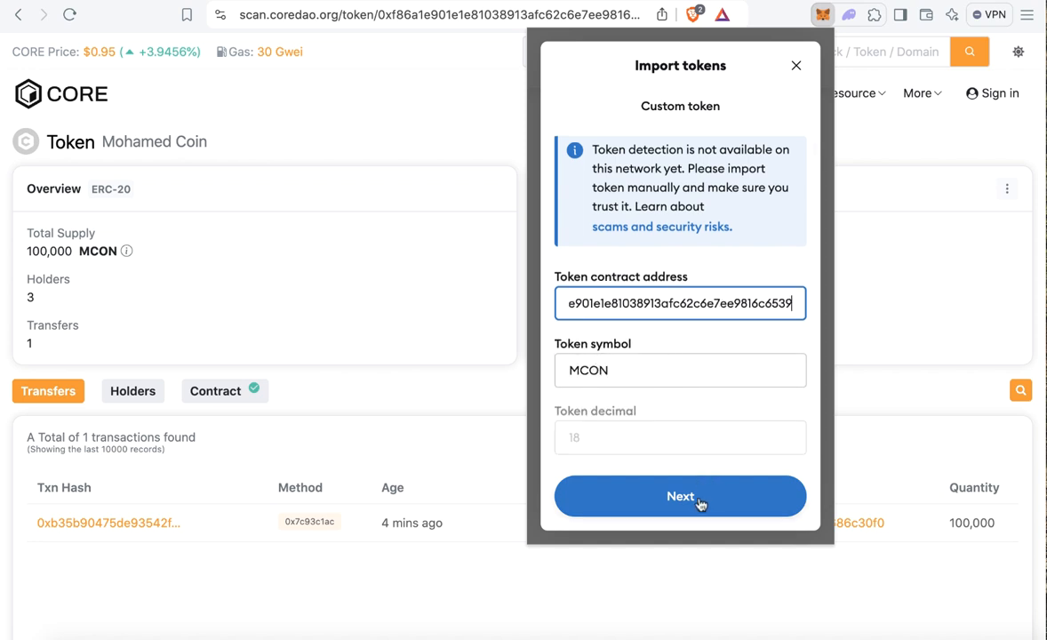
{"action": "left_click", "coordinate": [679, 496]}
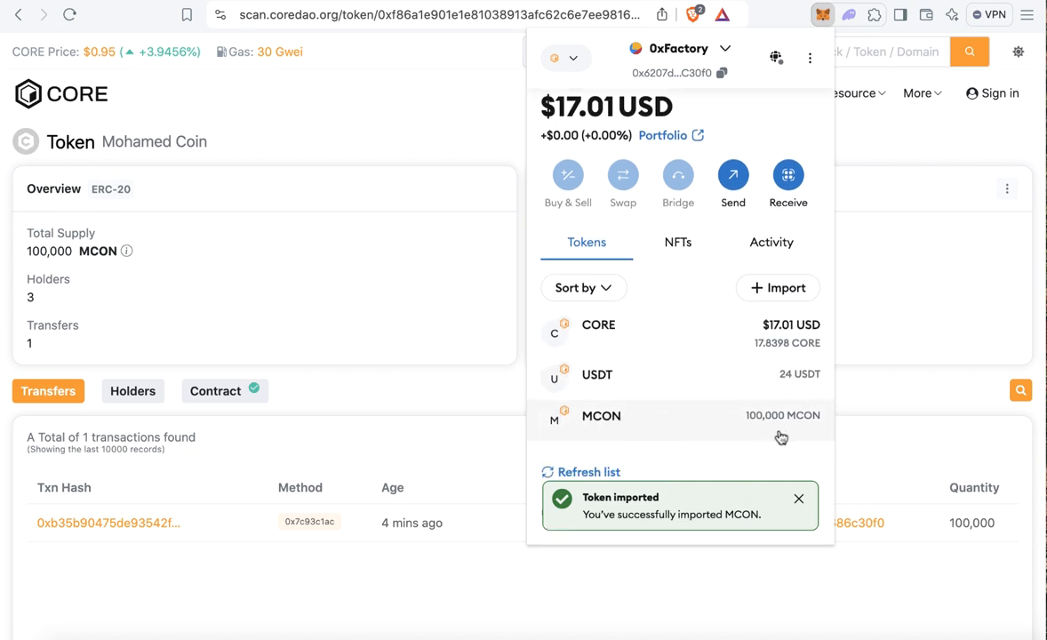
{"action": "mouse_move", "coordinate": [679, 424]}
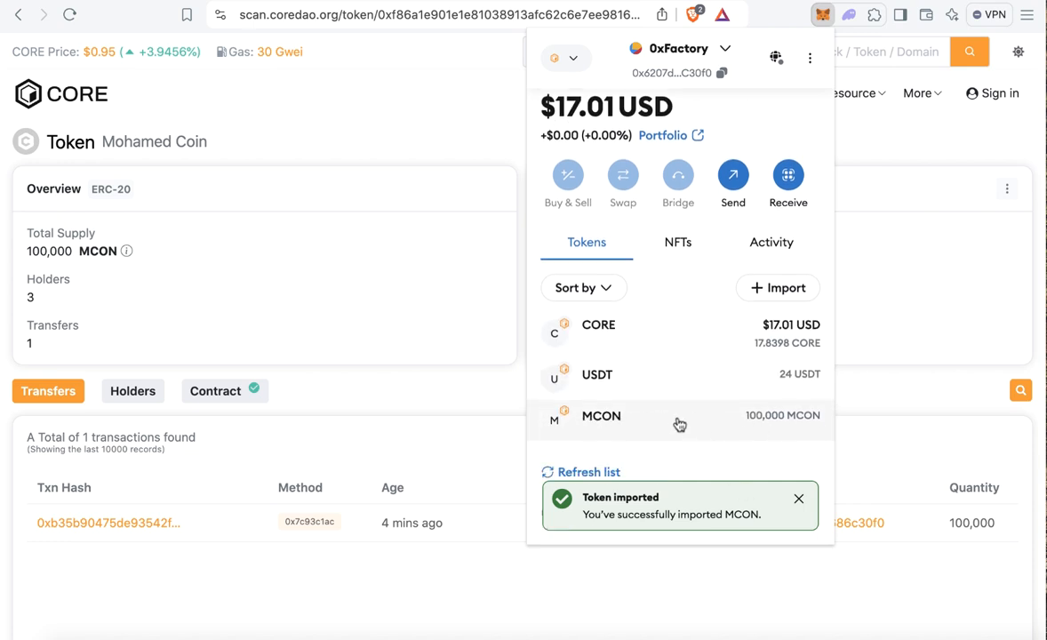